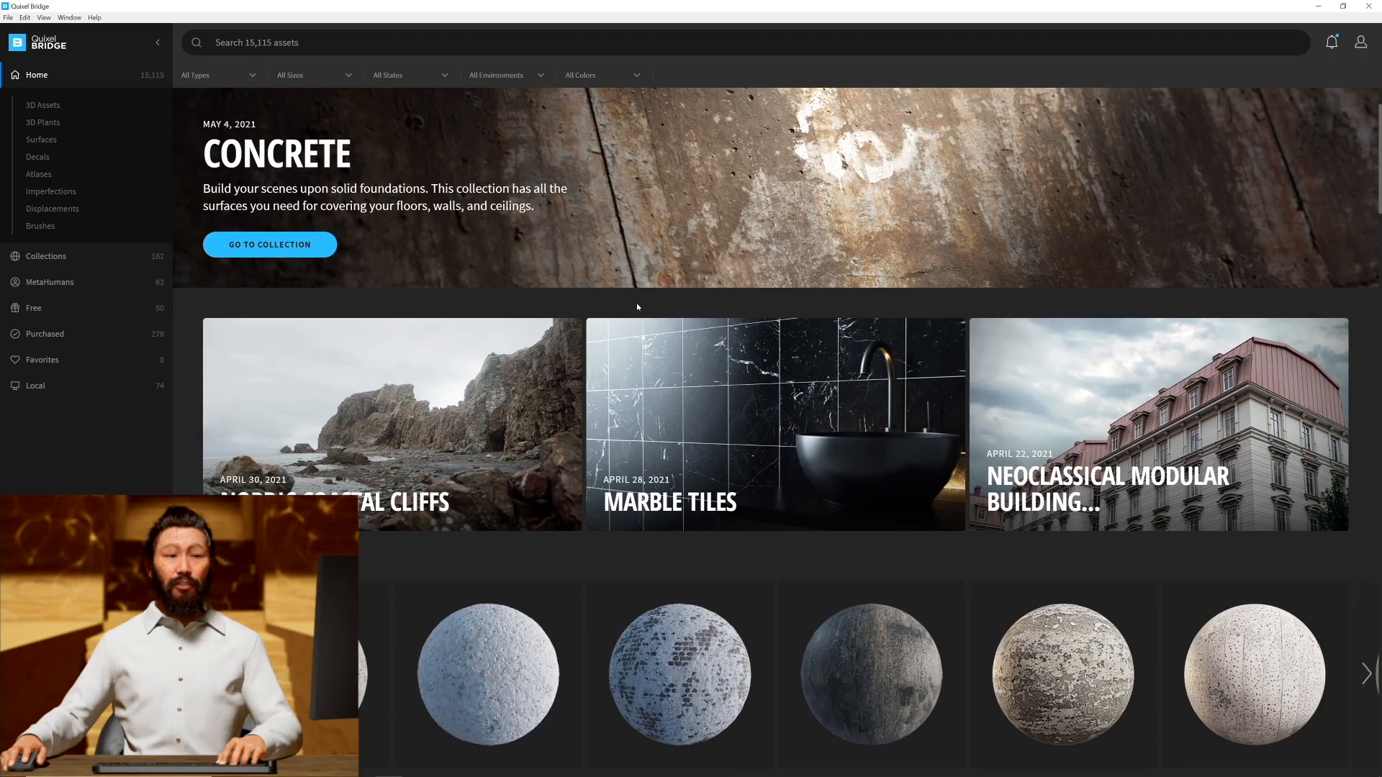
Browse the Bridge home library and show the MetaHumans preset gallery
{"action": "scroll", "scroll_direction": "down", "scroll_amount": 3}
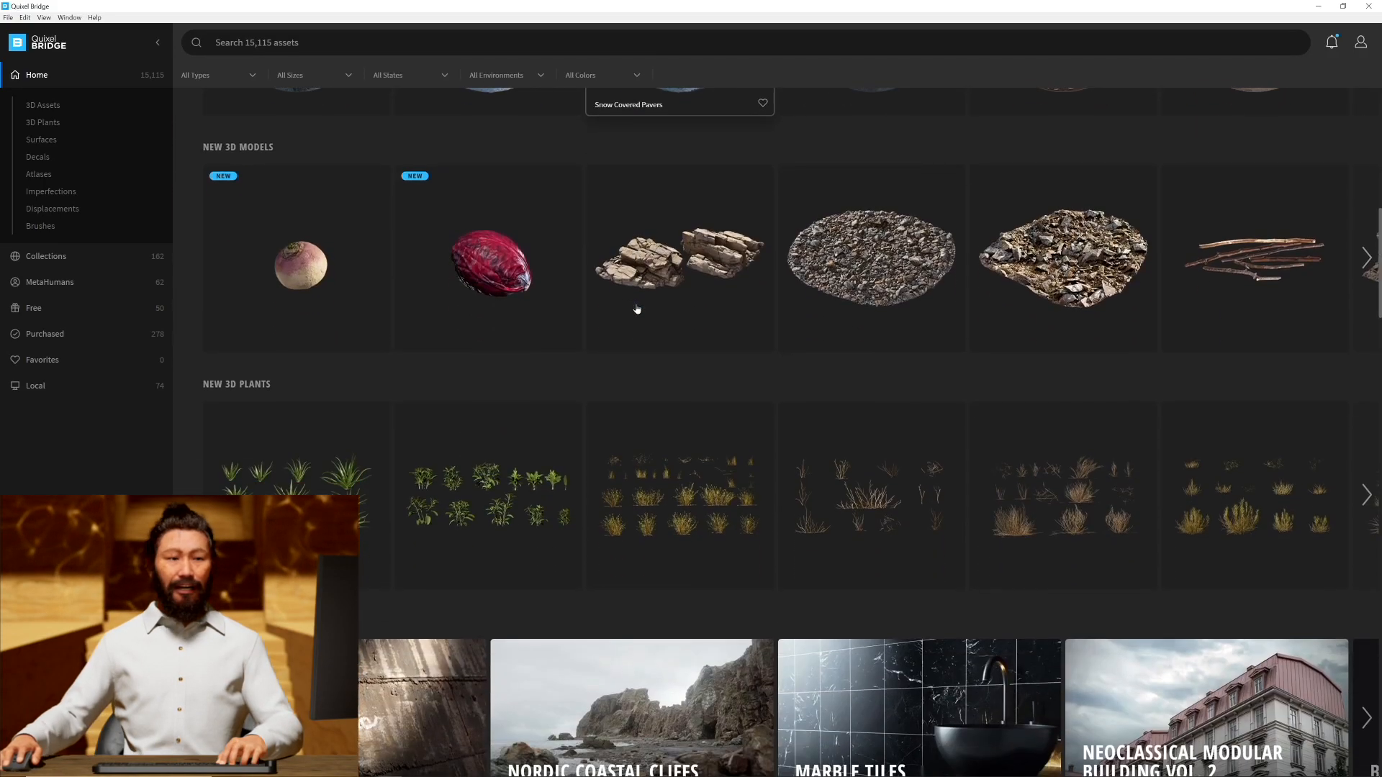
{"action": "scroll", "scroll_direction": "down", "scroll_amount": 3}
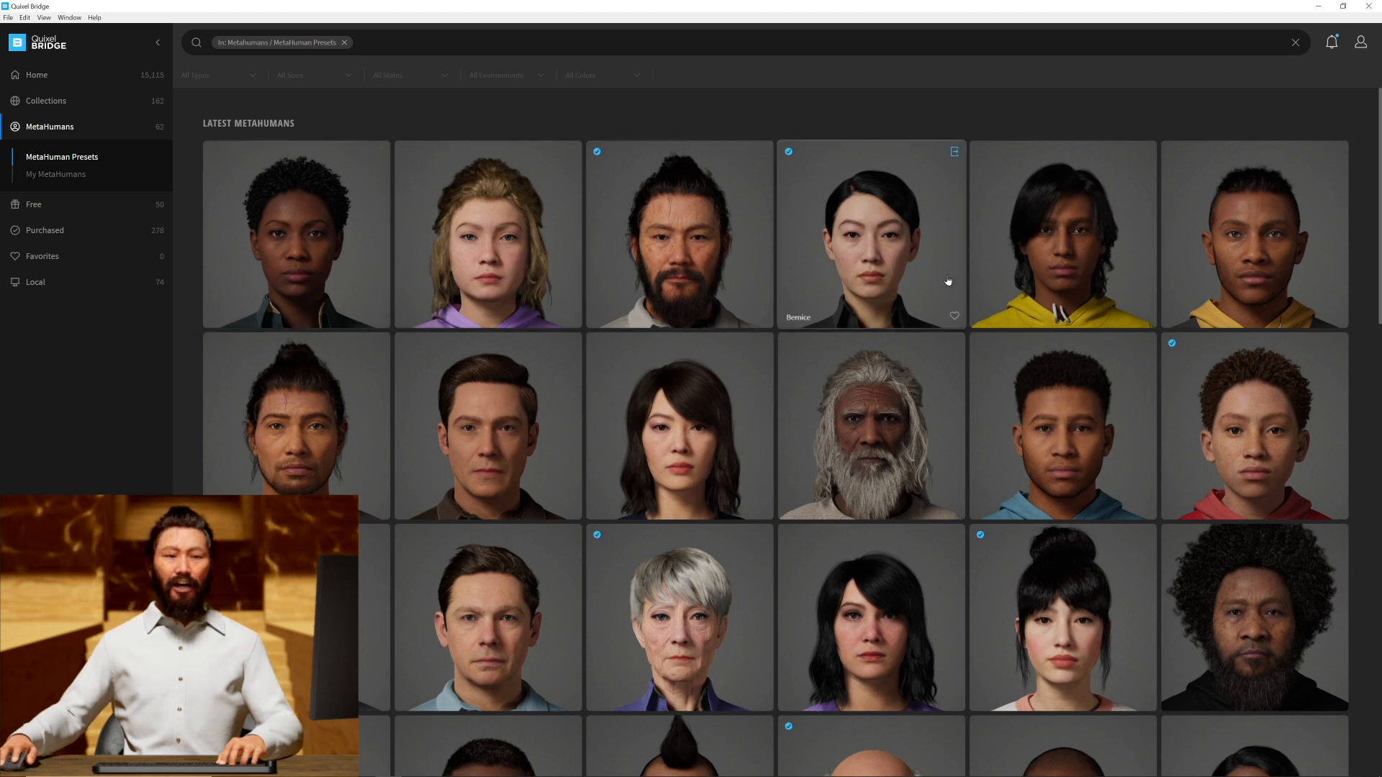
{"action": "left_click", "coordinate": [645, 226]}
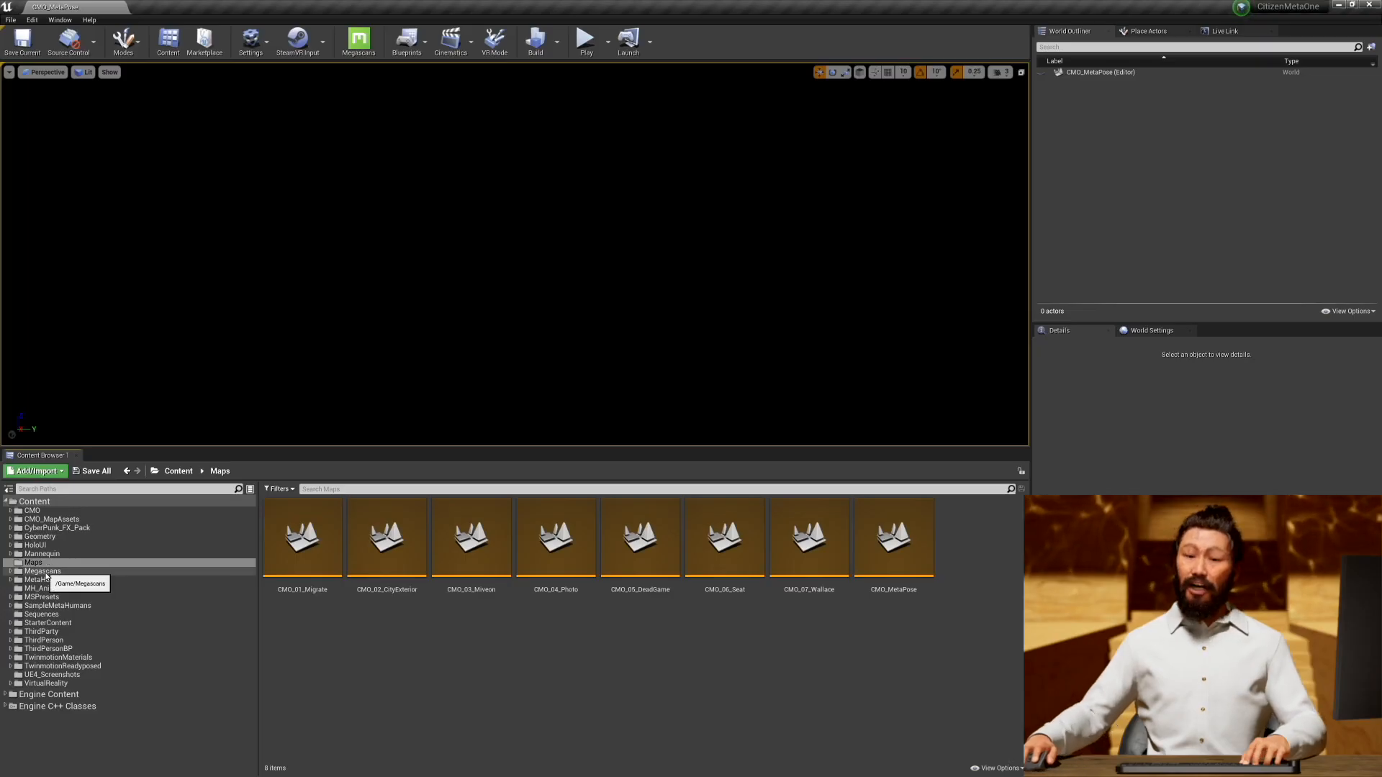
Preview the BP_Aoi blueprint from MetaHumans > Aoi and place Aoi in the level
{"action": "left_click", "coordinate": [46, 580]}
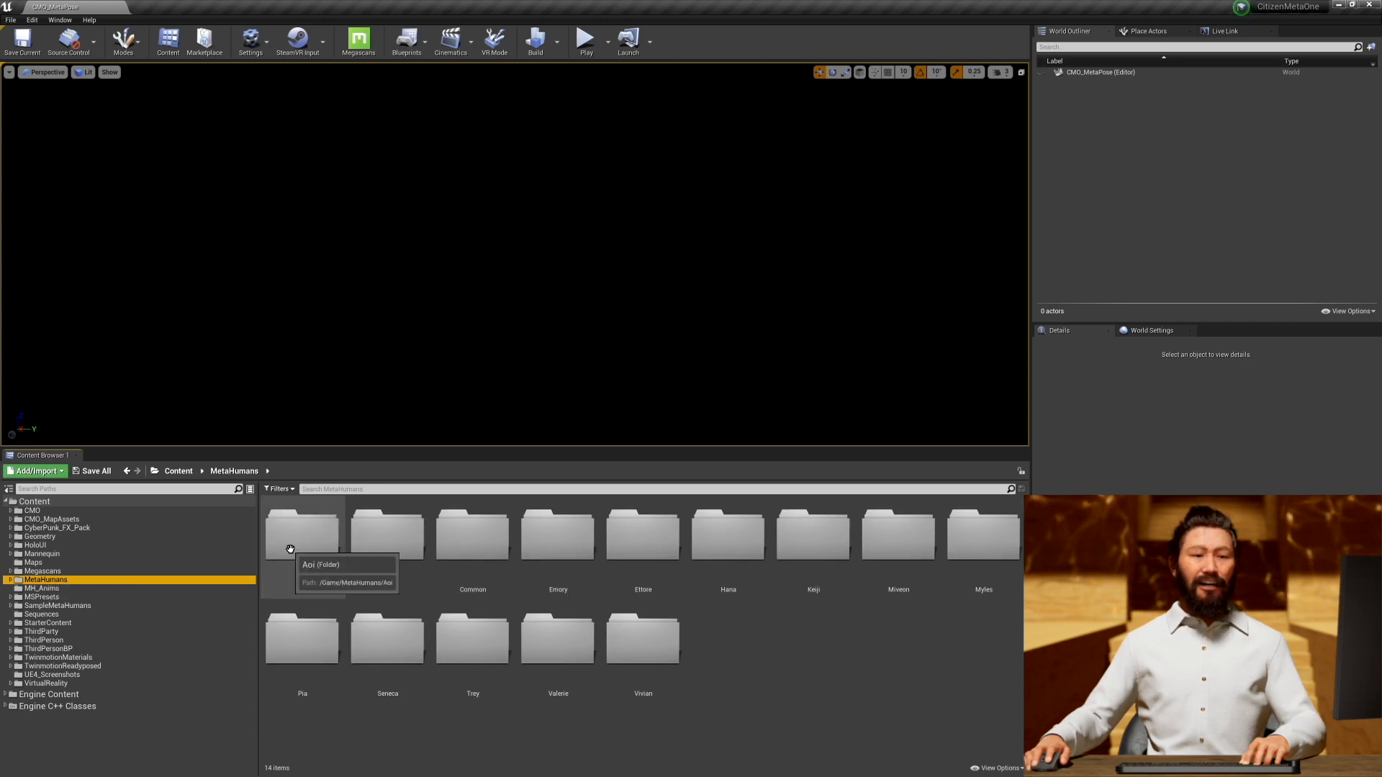
{"action": "double_click", "coordinate": [301, 533]}
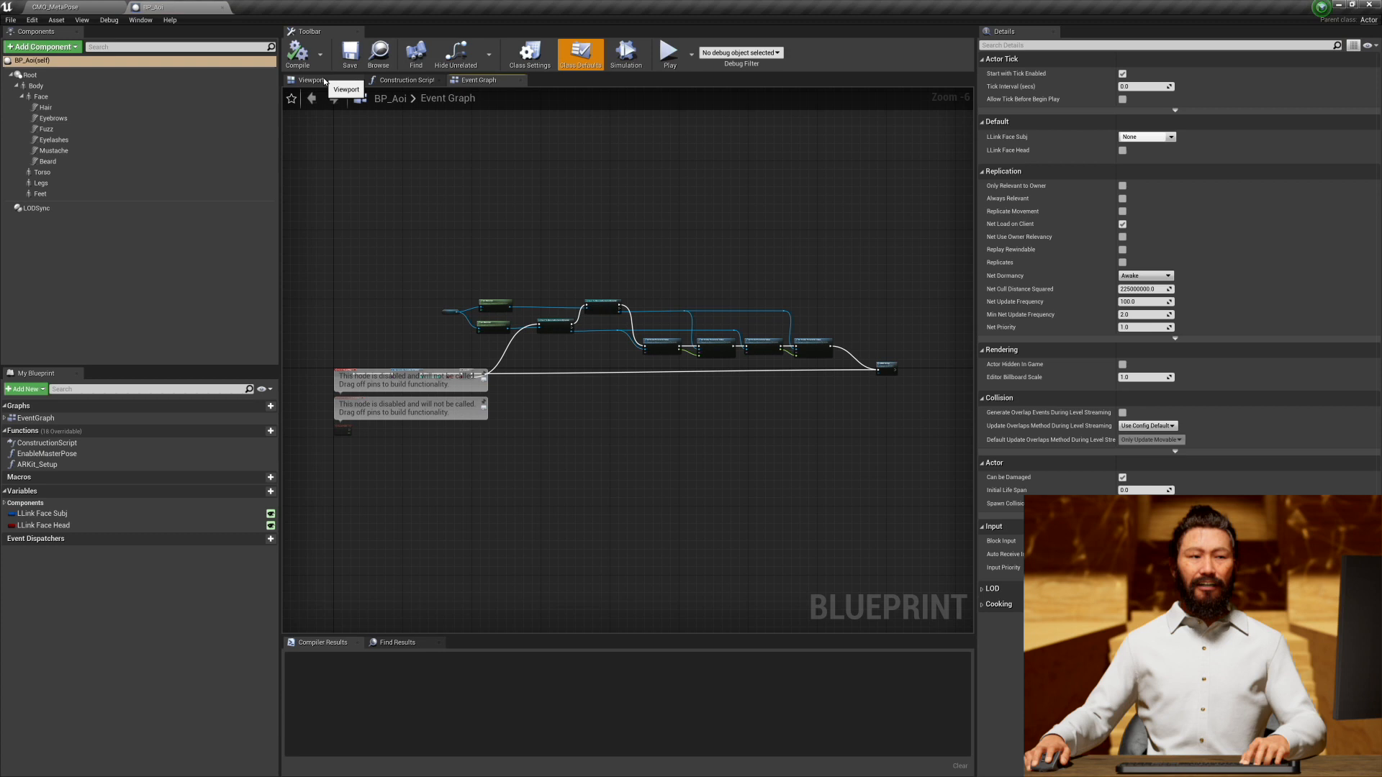
{"action": "left_click", "coordinate": [310, 79]}
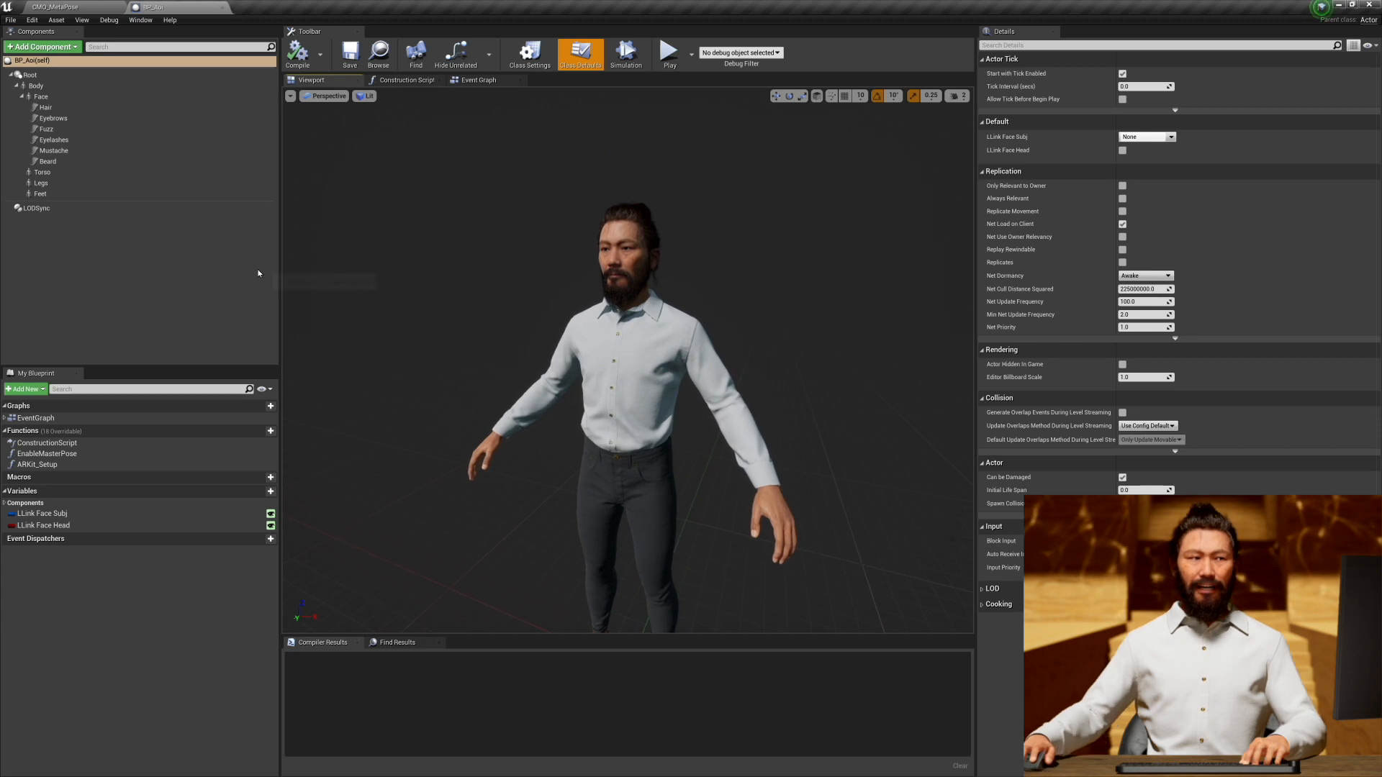
{"action": "left_click", "coordinate": [36, 207]}
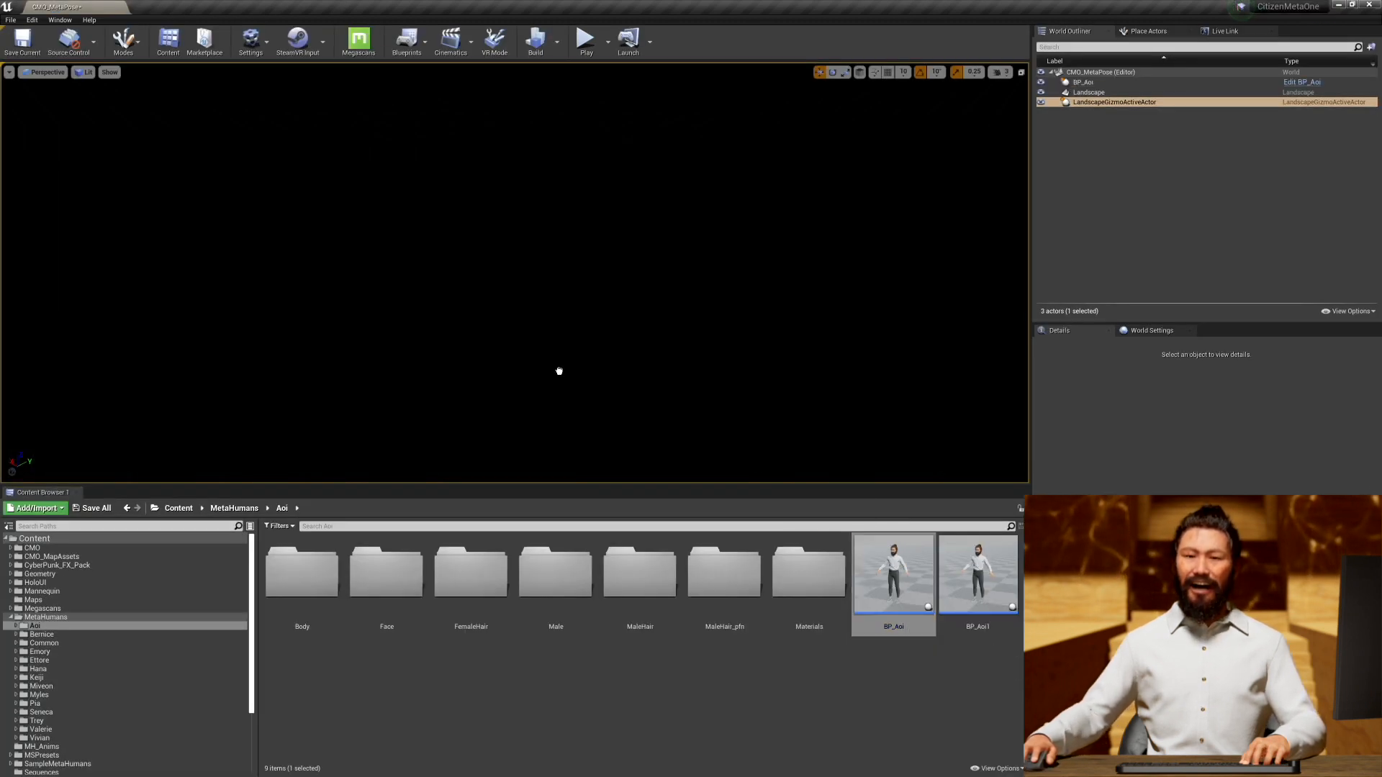
Add DirectionalLight, SkyAtmosphere and SkyLight actors around BP_Aoi and adjust their light settings
{"action": "left_click", "coordinate": [1083, 82]}
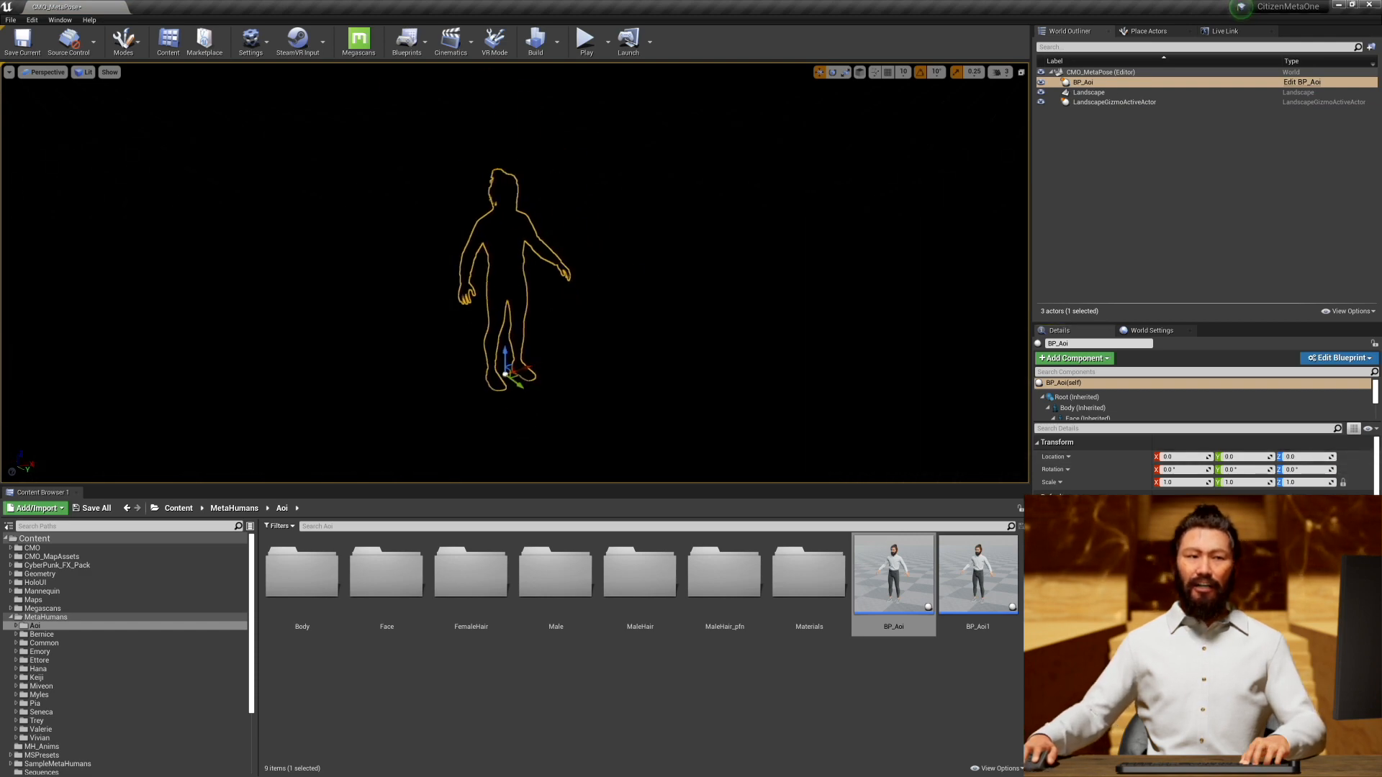
{"action": "left_click", "coordinate": [1146, 30]}
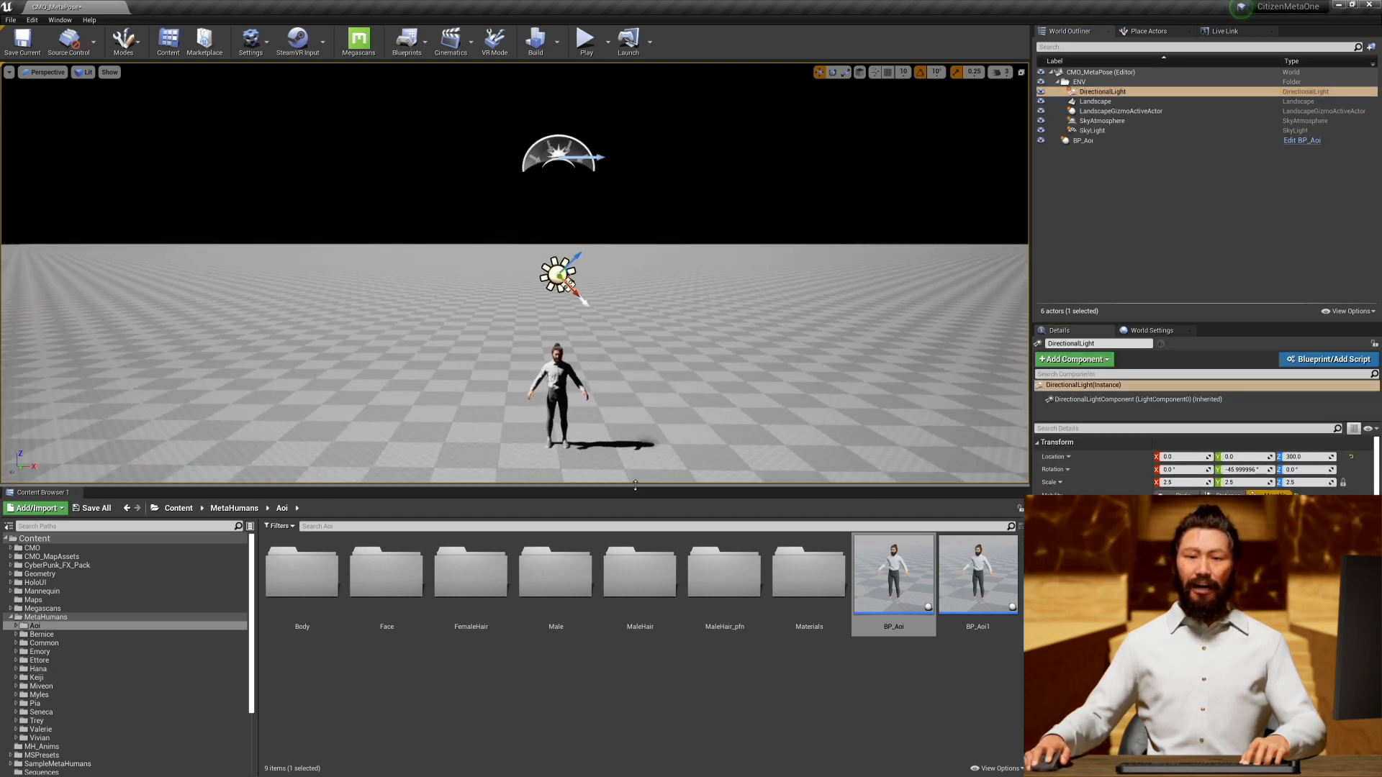
{"action": "left_click", "coordinate": [1094, 130]}
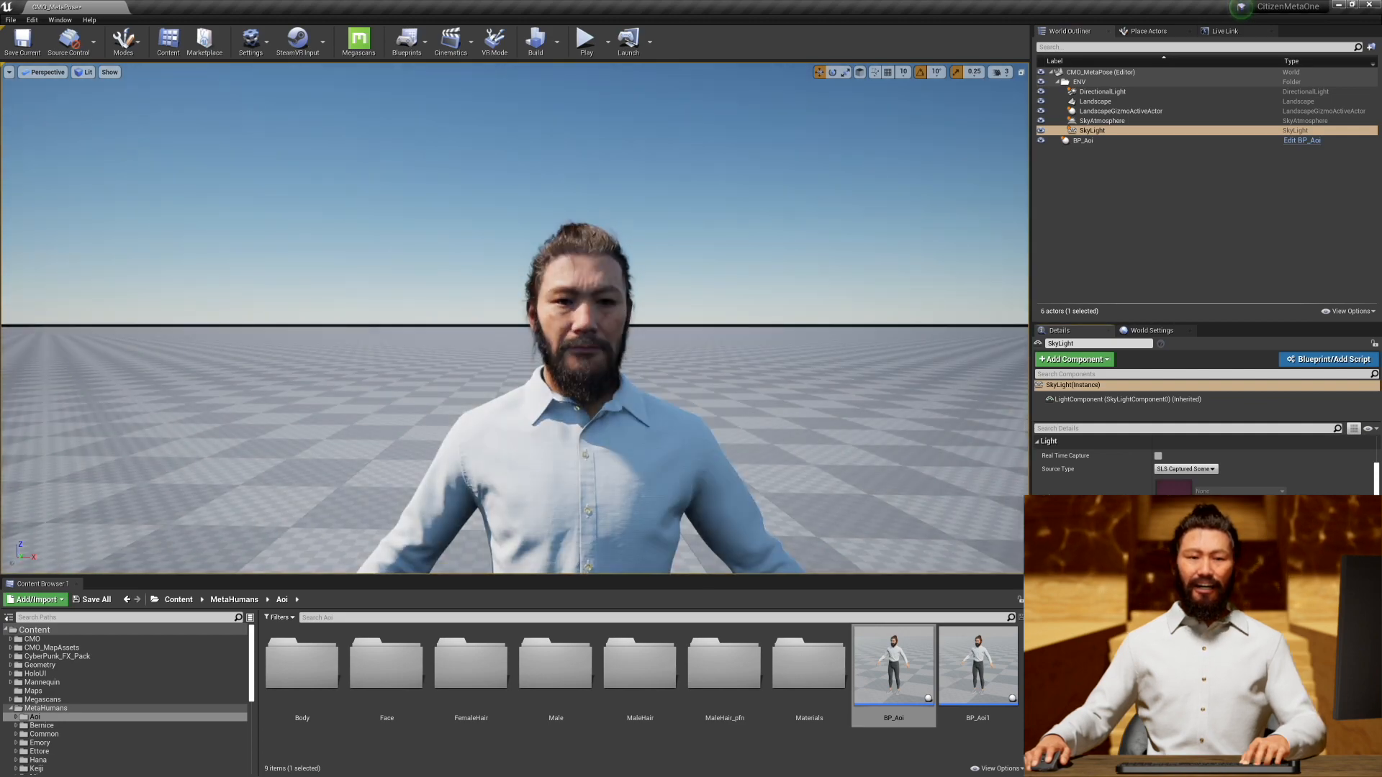
{"action": "left_click", "coordinate": [1102, 91]}
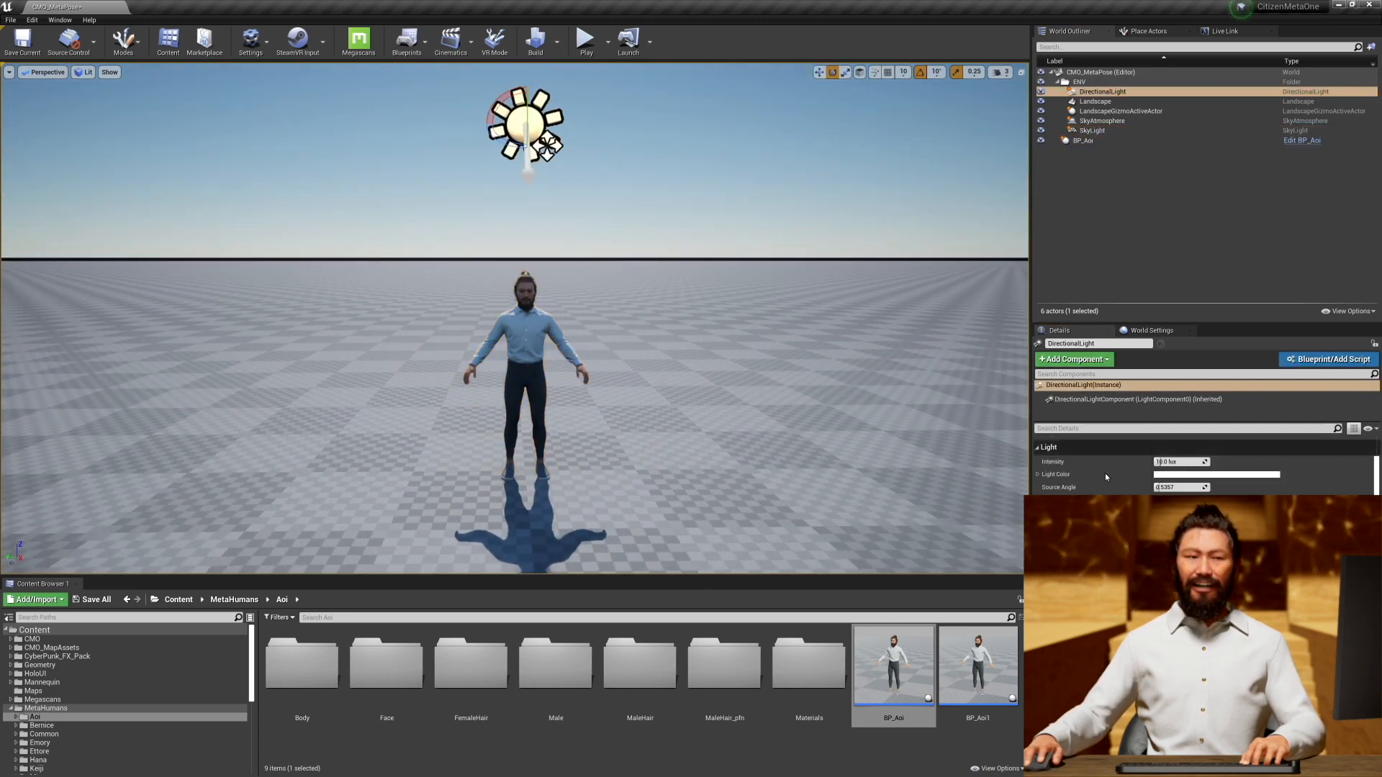
{"action": "left_click", "coordinate": [1150, 30]}
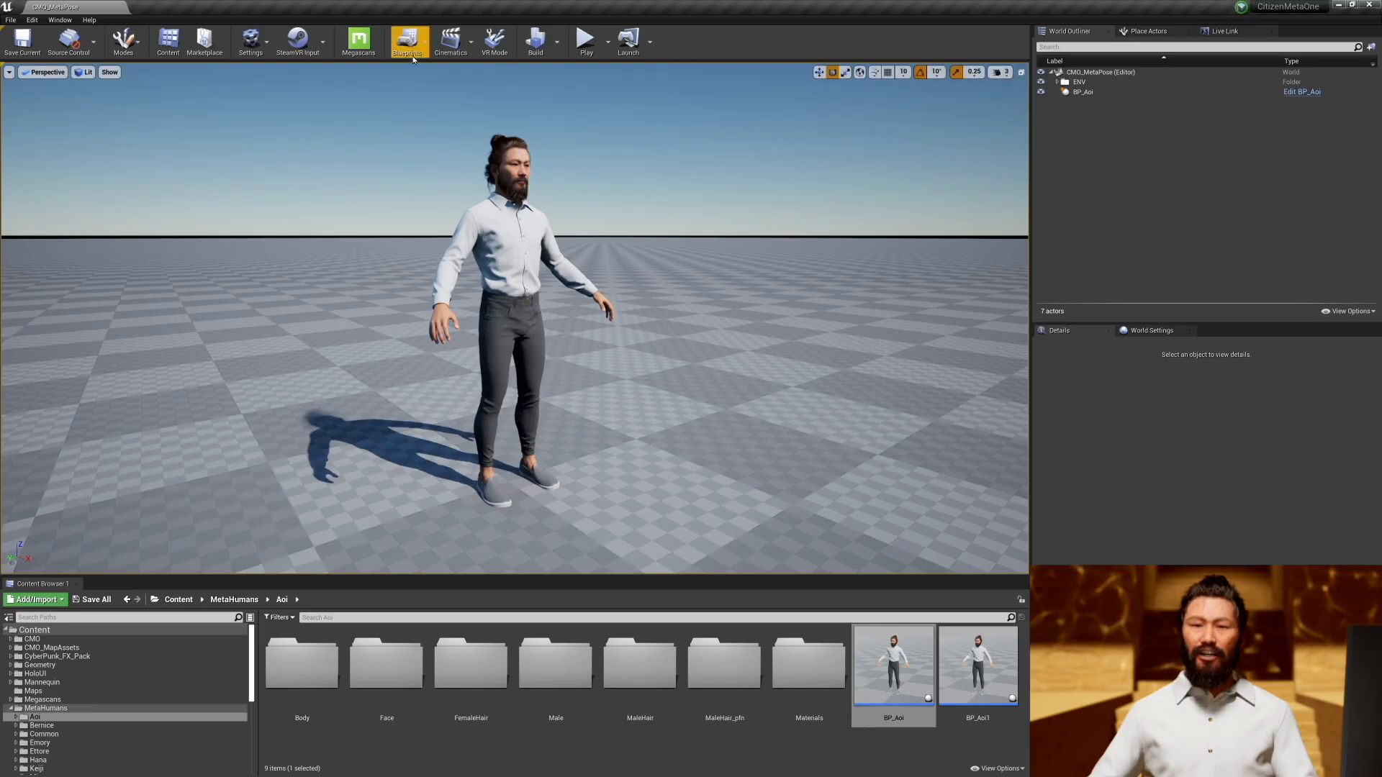
Save a new level sequence CMO_AOI_FB_Sheesh into Content/Sequences
{"action": "left_click", "coordinate": [451, 40]}
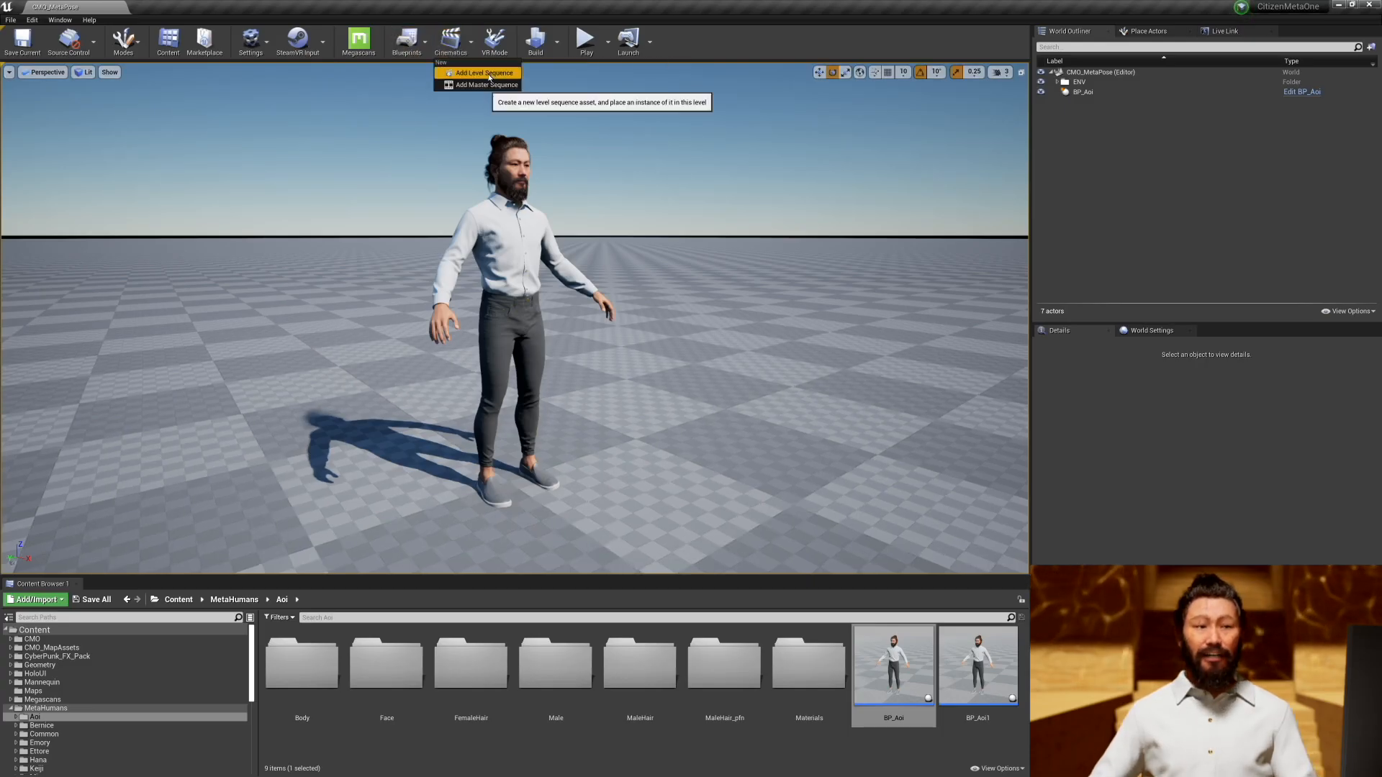
{"action": "left_click", "coordinate": [483, 72]}
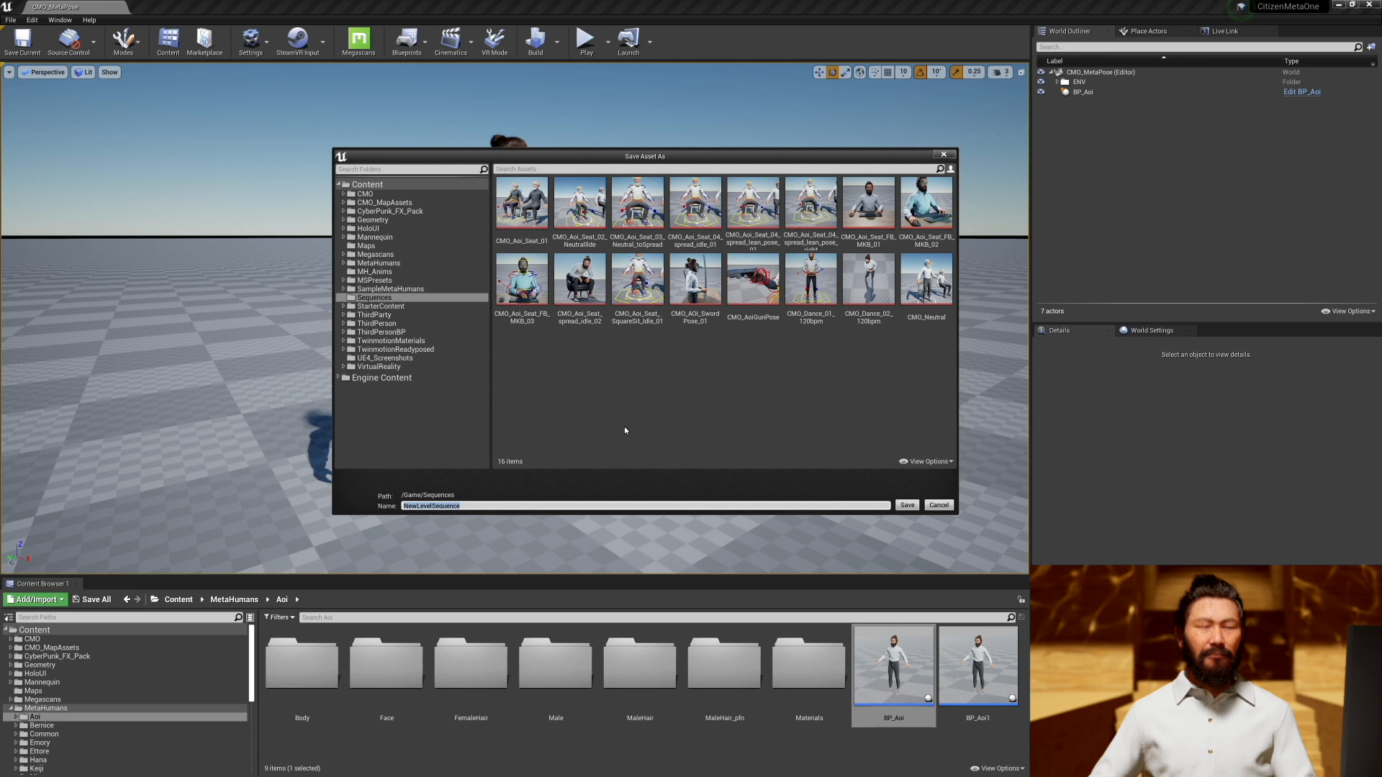
{"action": "type", "text": "CMO_Aoi"}
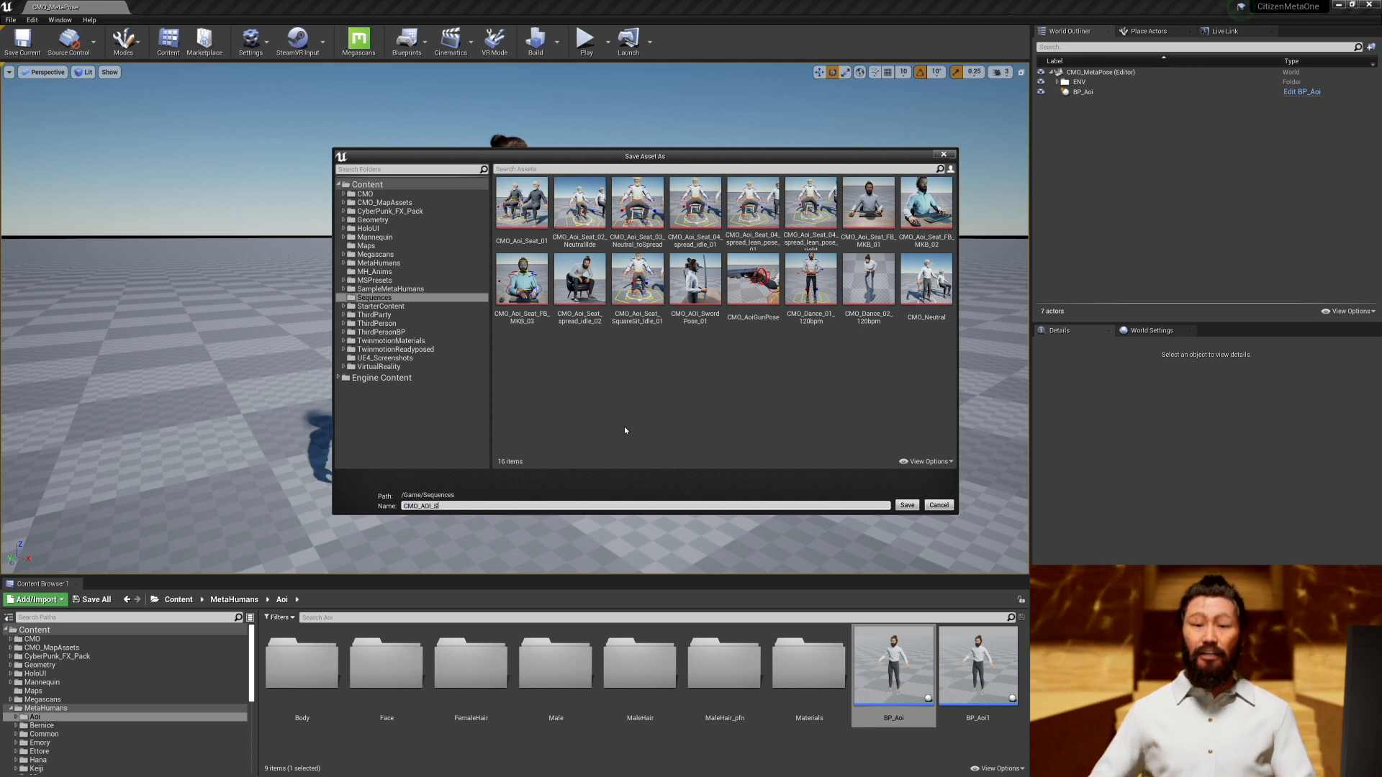
{"action": "left_click", "coordinate": [906, 505]}
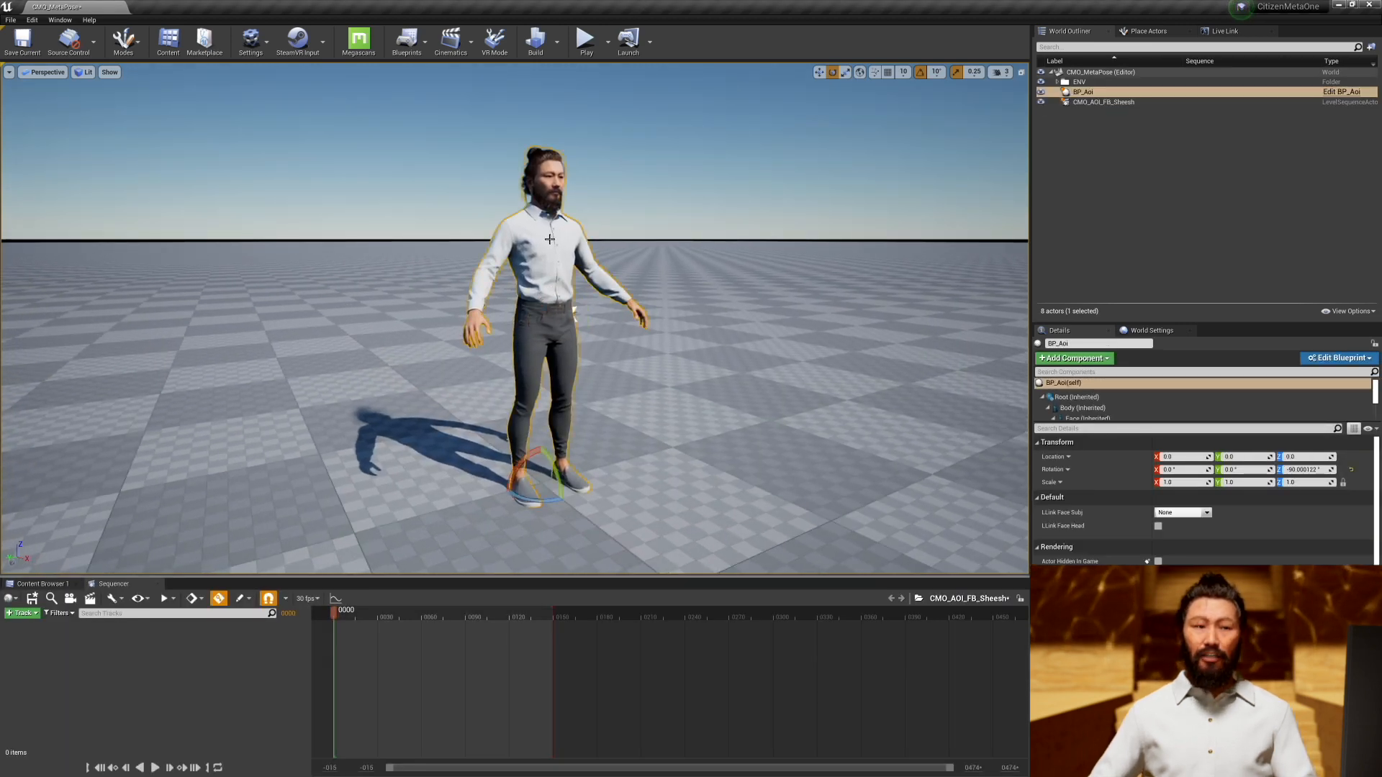
Add BP_Aoi with MetaHuman_ControlRig and Face_ControlBoard_CtrlRig tracks to the Sequencer
{"action": "left_click", "coordinate": [21, 612]}
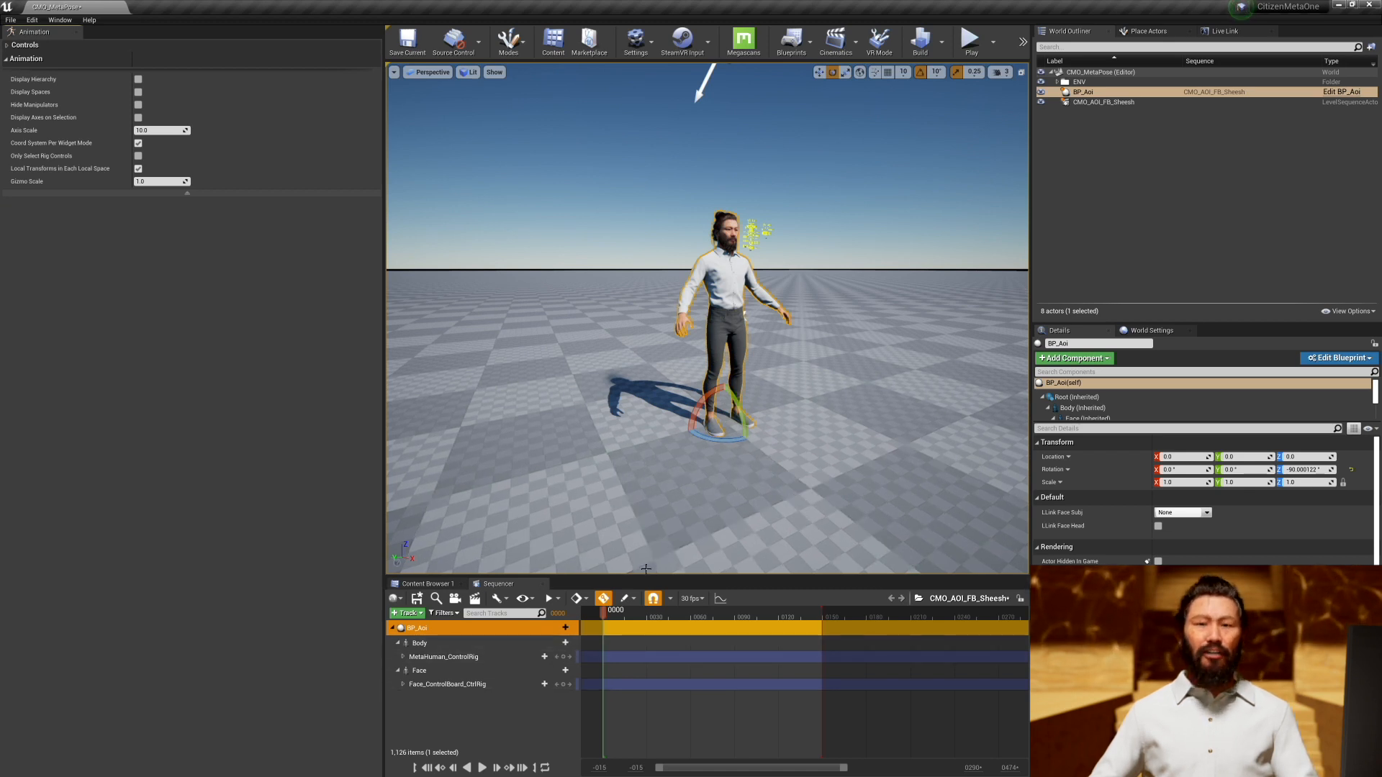
{"action": "mouse_move", "coordinate": [34, 31]}
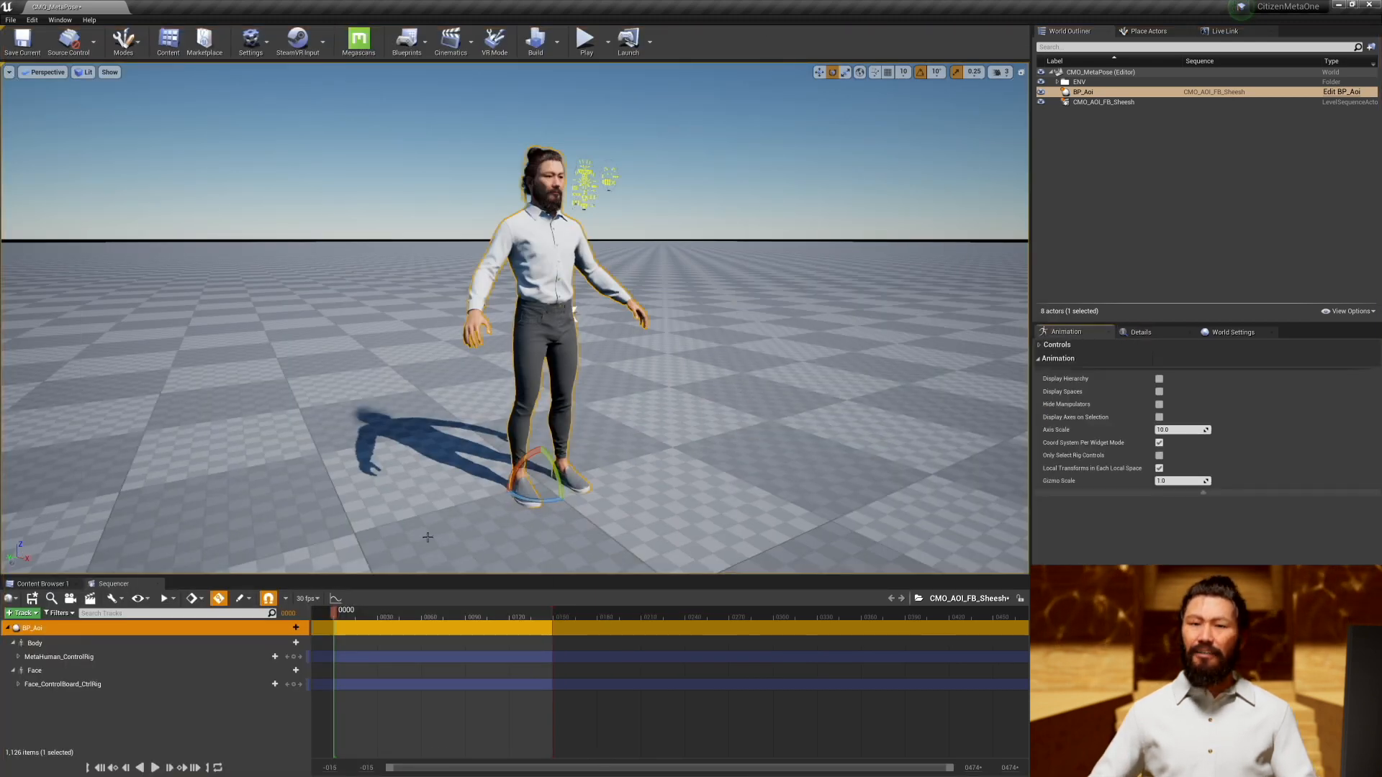
{"action": "mouse_move", "coordinate": [133, 586]}
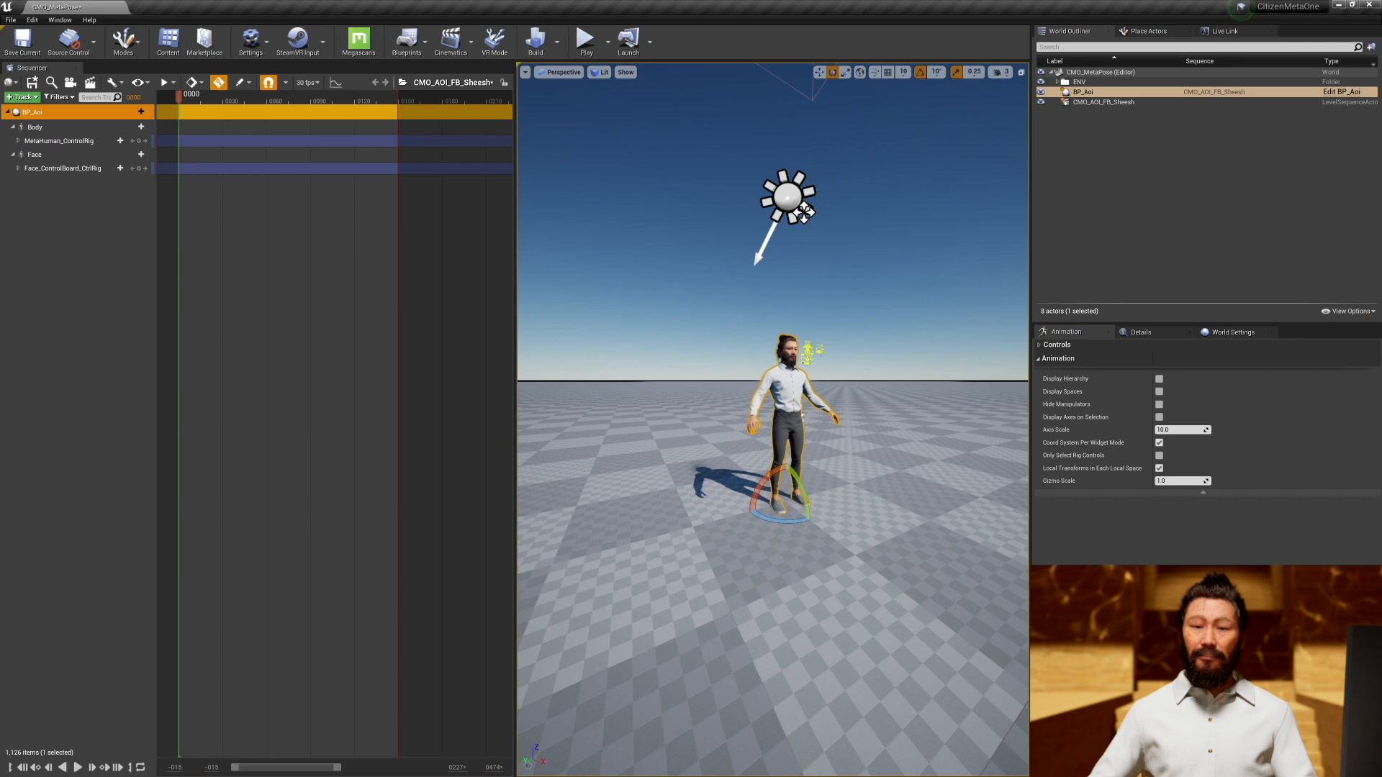
{"action": "mouse_move", "coordinate": [475, 327]}
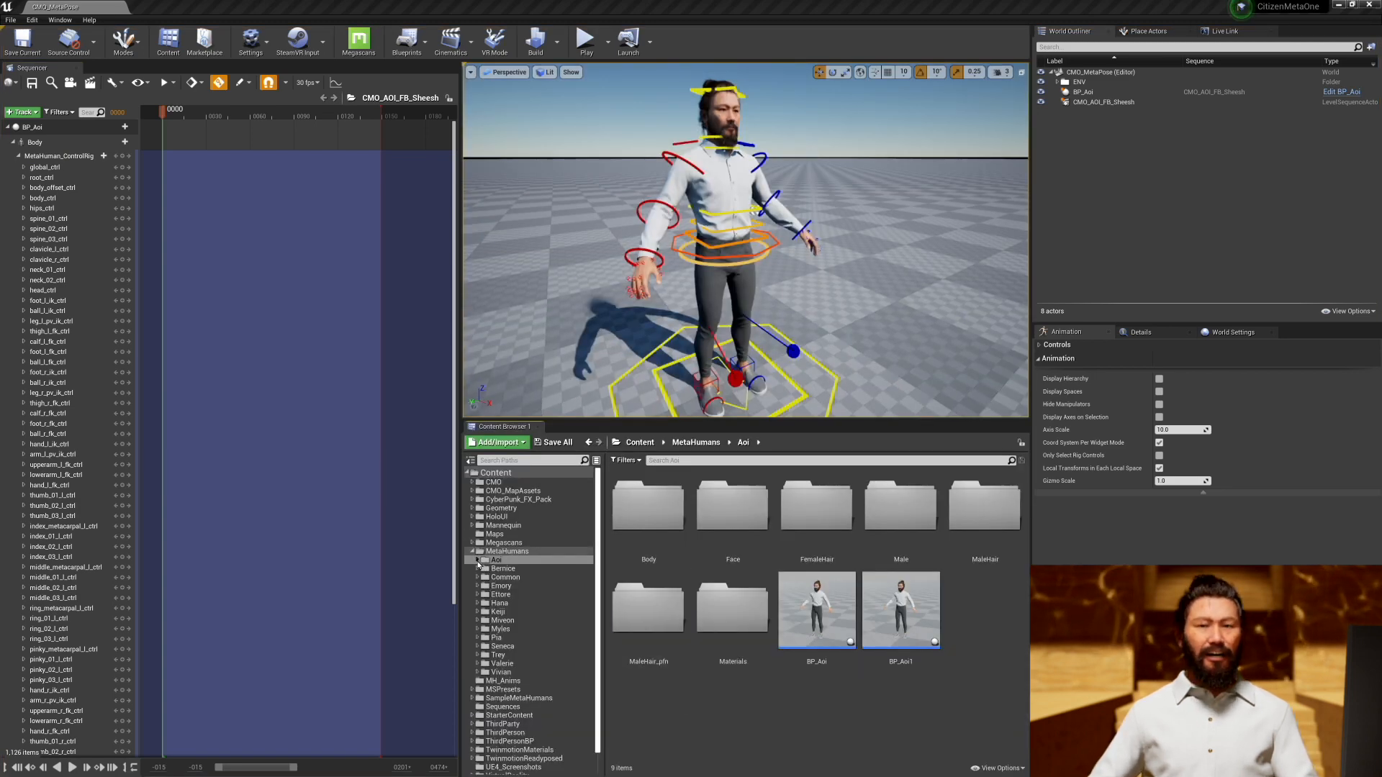
Run the MH_CR_Picker editor utility widget from MetaHumans Common > Utilities
{"action": "left_click", "coordinate": [505, 577]}
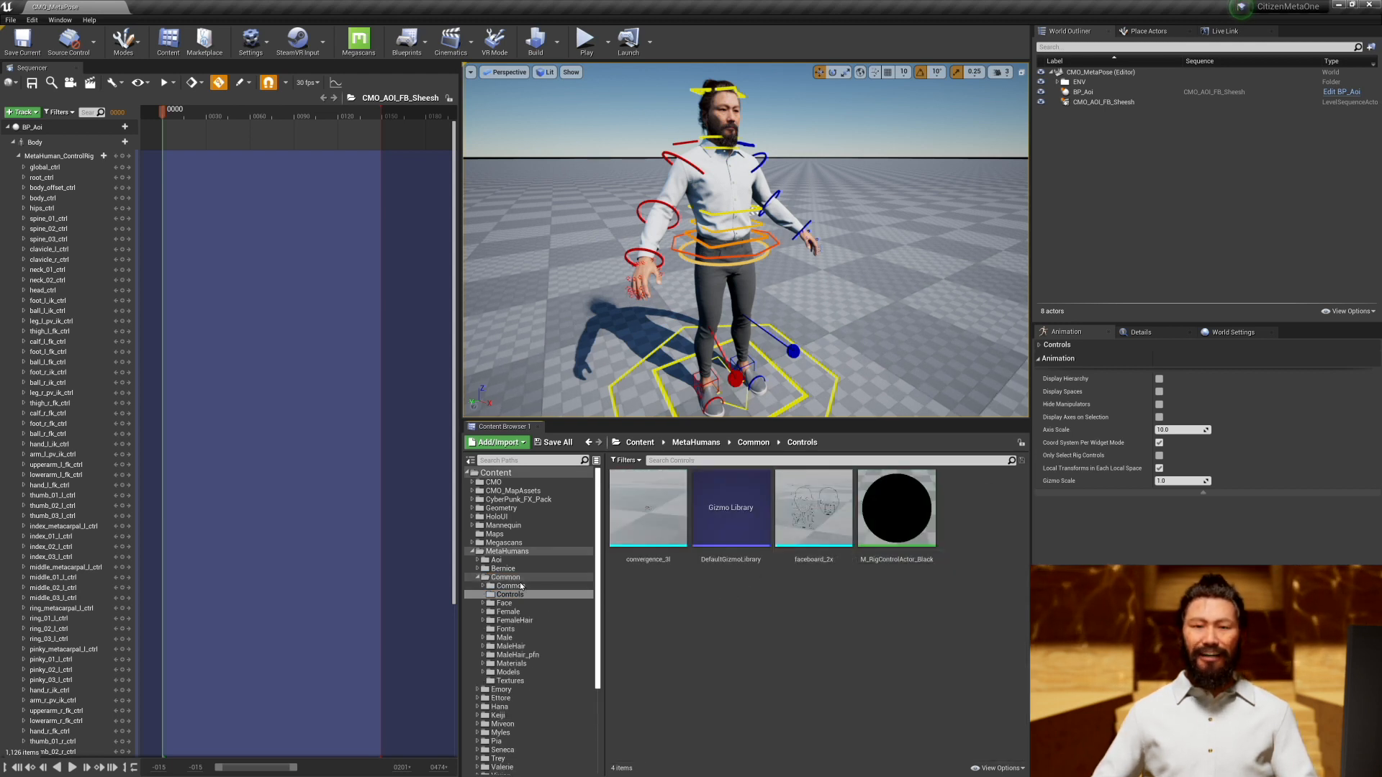
{"action": "left_click", "coordinate": [510, 585]}
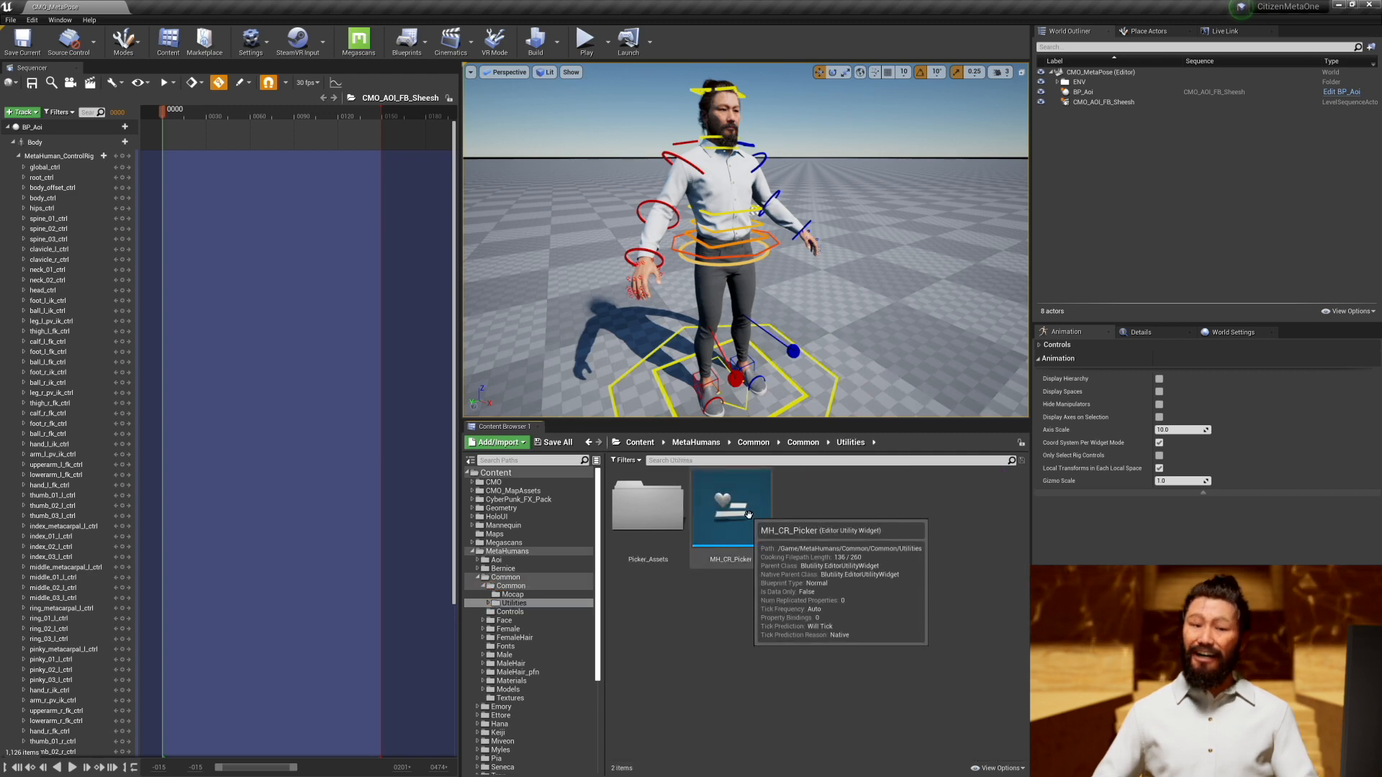
{"action": "right_click", "coordinate": [731, 506]}
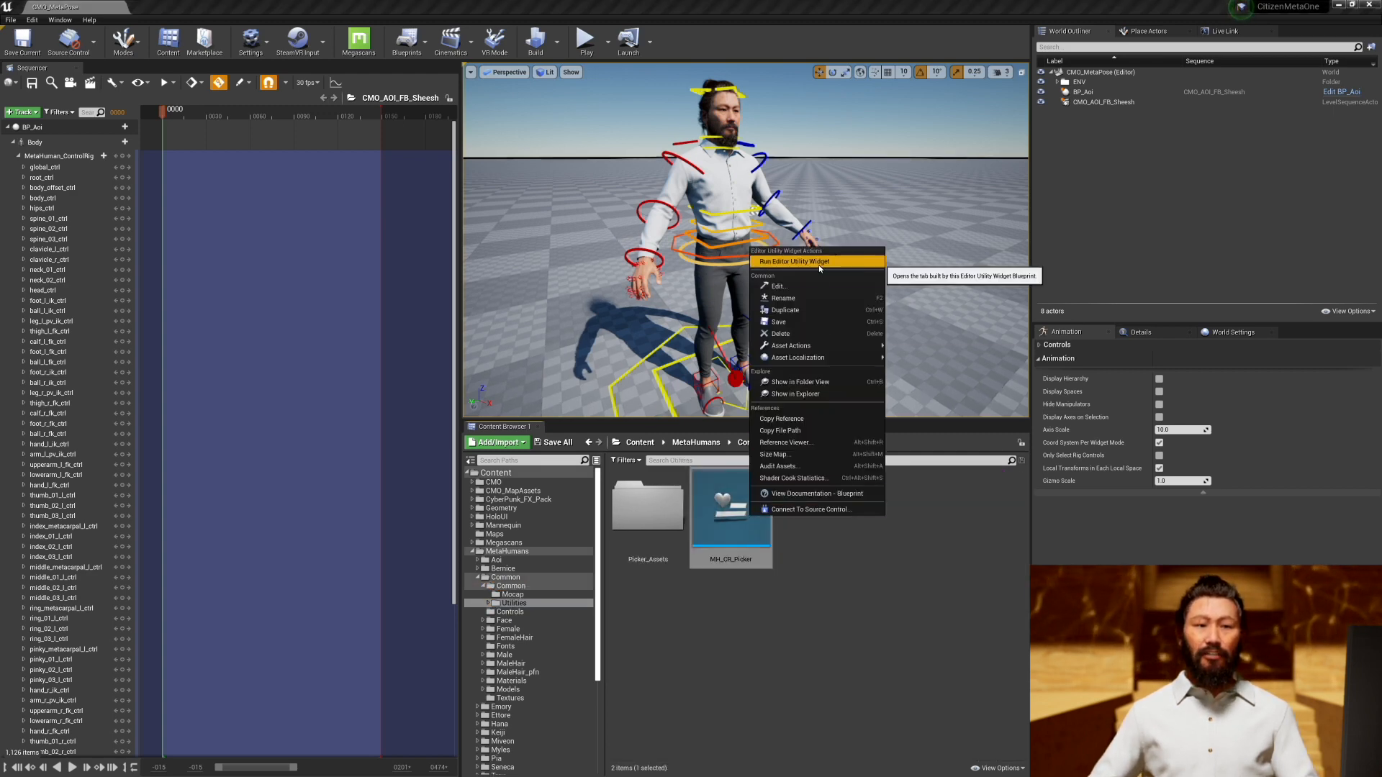
{"action": "left_click", "coordinate": [794, 260]}
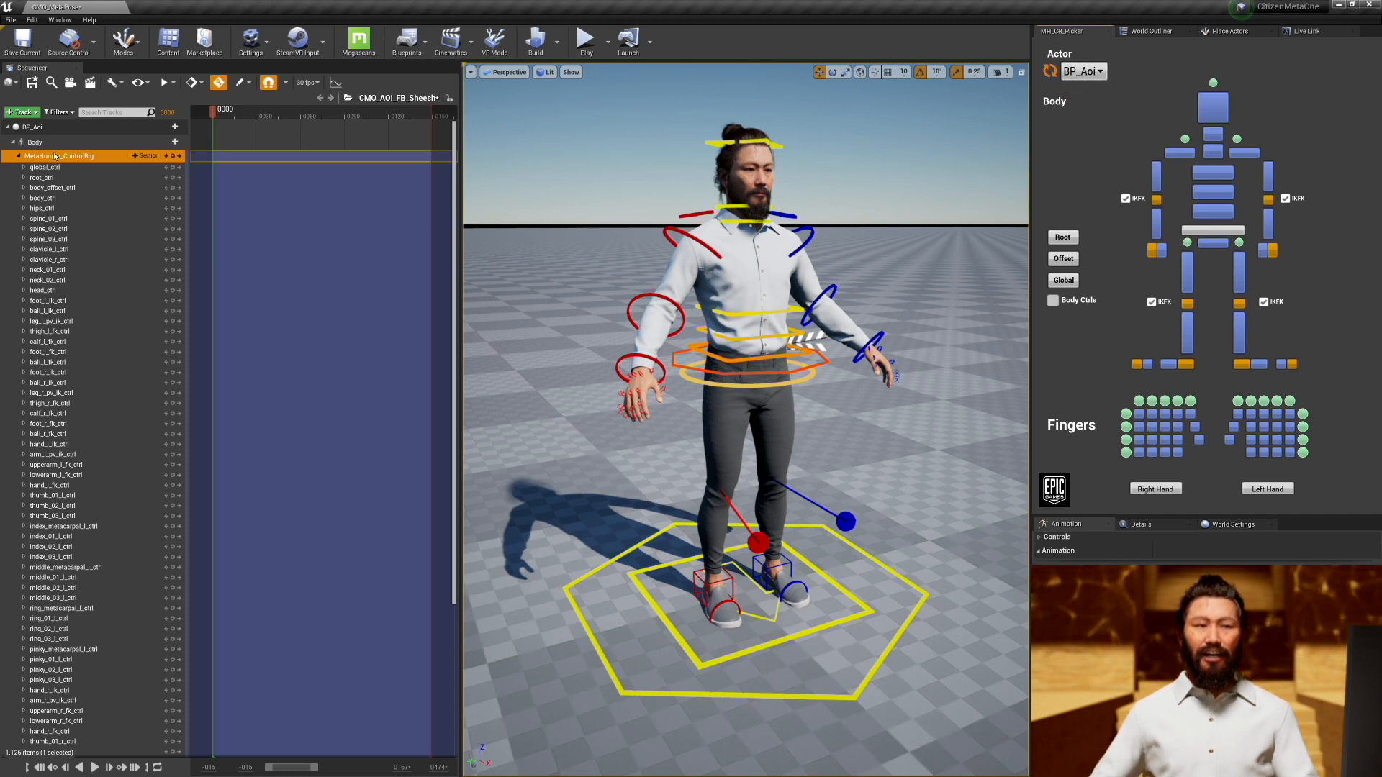
Key all MetaHuman_ControlRig body controls at frame 0
{"action": "left_click", "coordinate": [23, 167]}
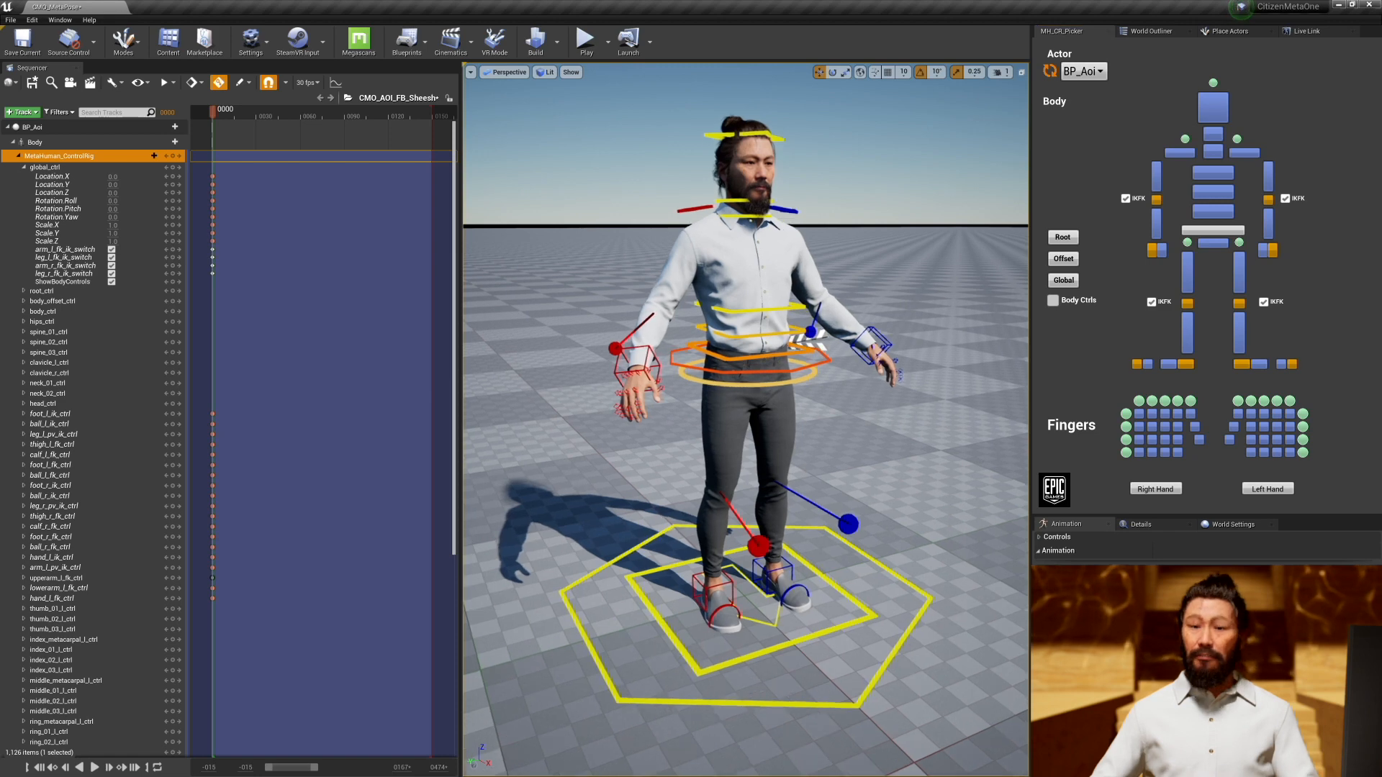
{"action": "left_click", "coordinate": [23, 167]}
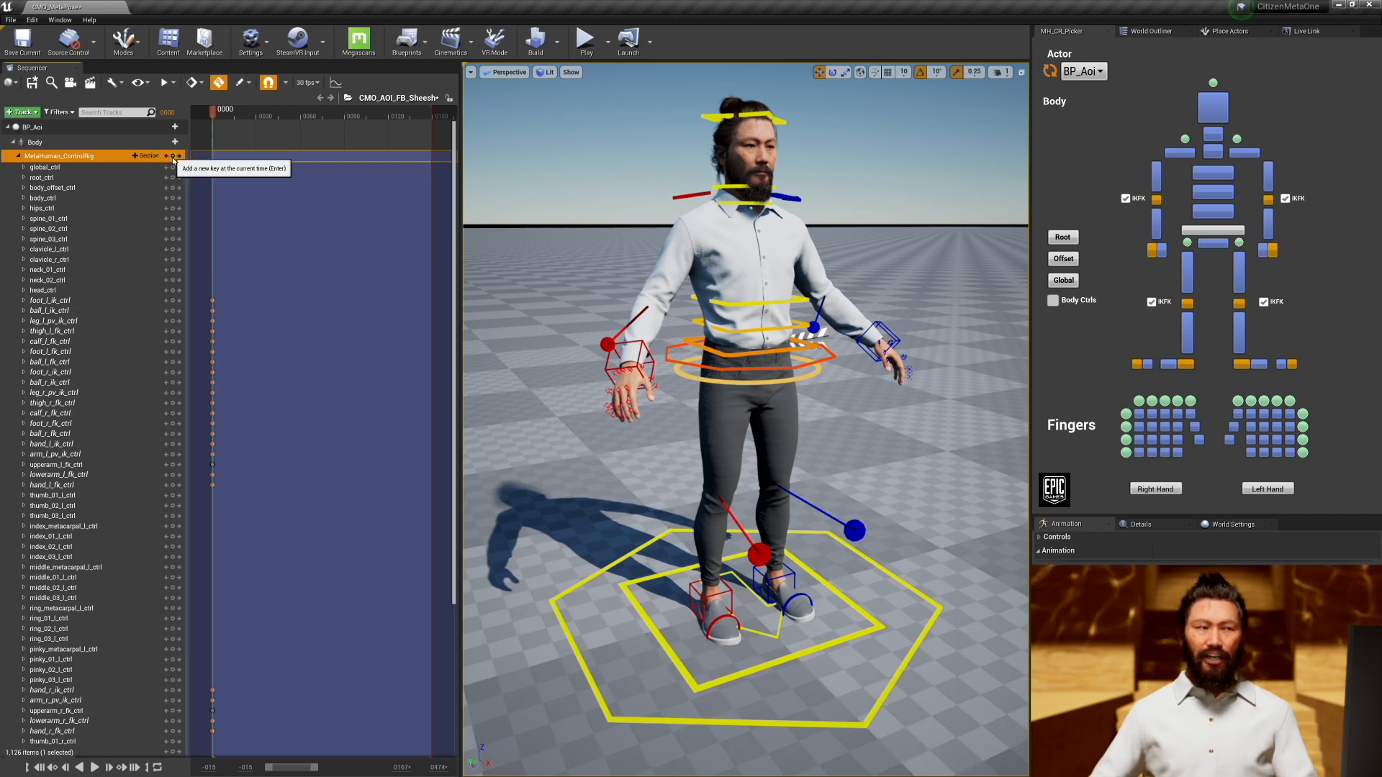
{"action": "scroll", "scroll_direction": "down", "scroll_amount": 3}
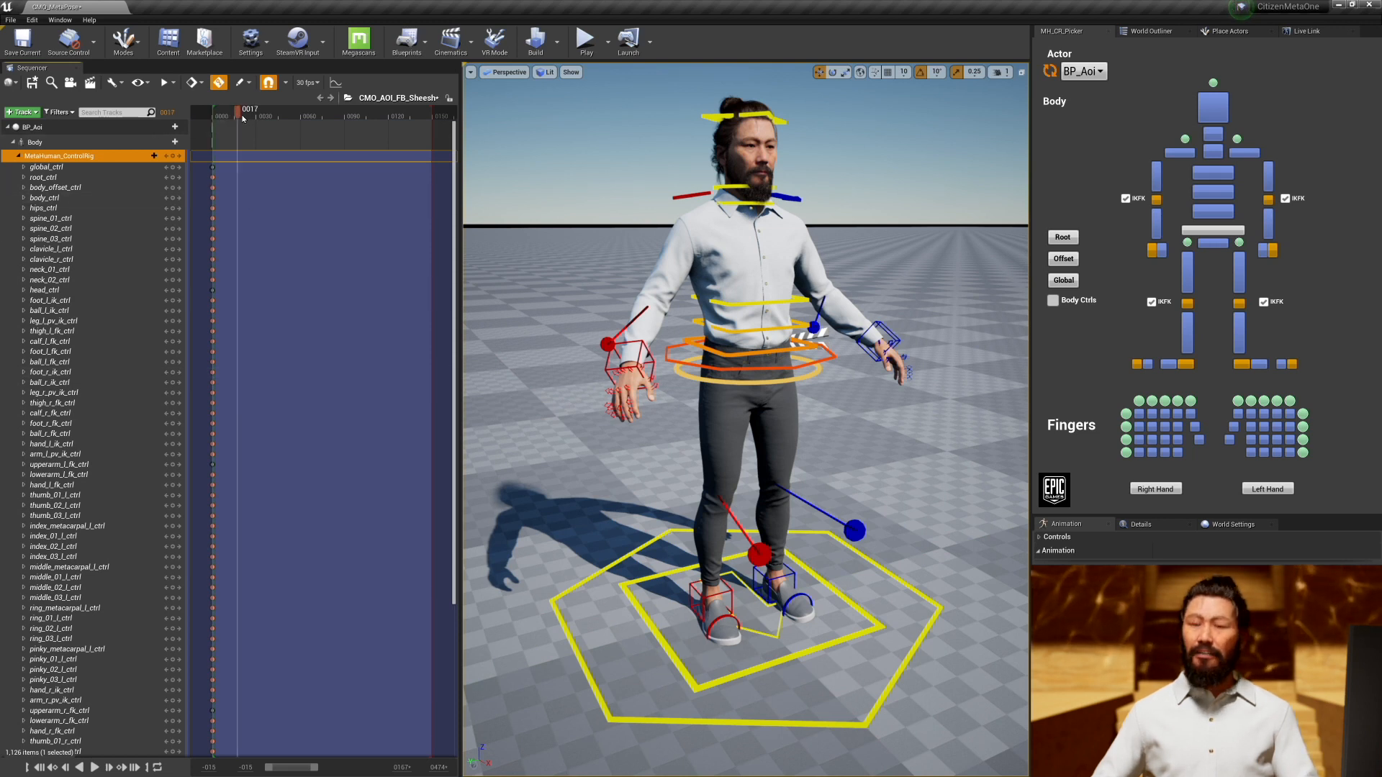
Move the playhead to frame 30 and select the arm_r_pv_ik_ctrl control
{"action": "left_click", "coordinate": [243, 108]}
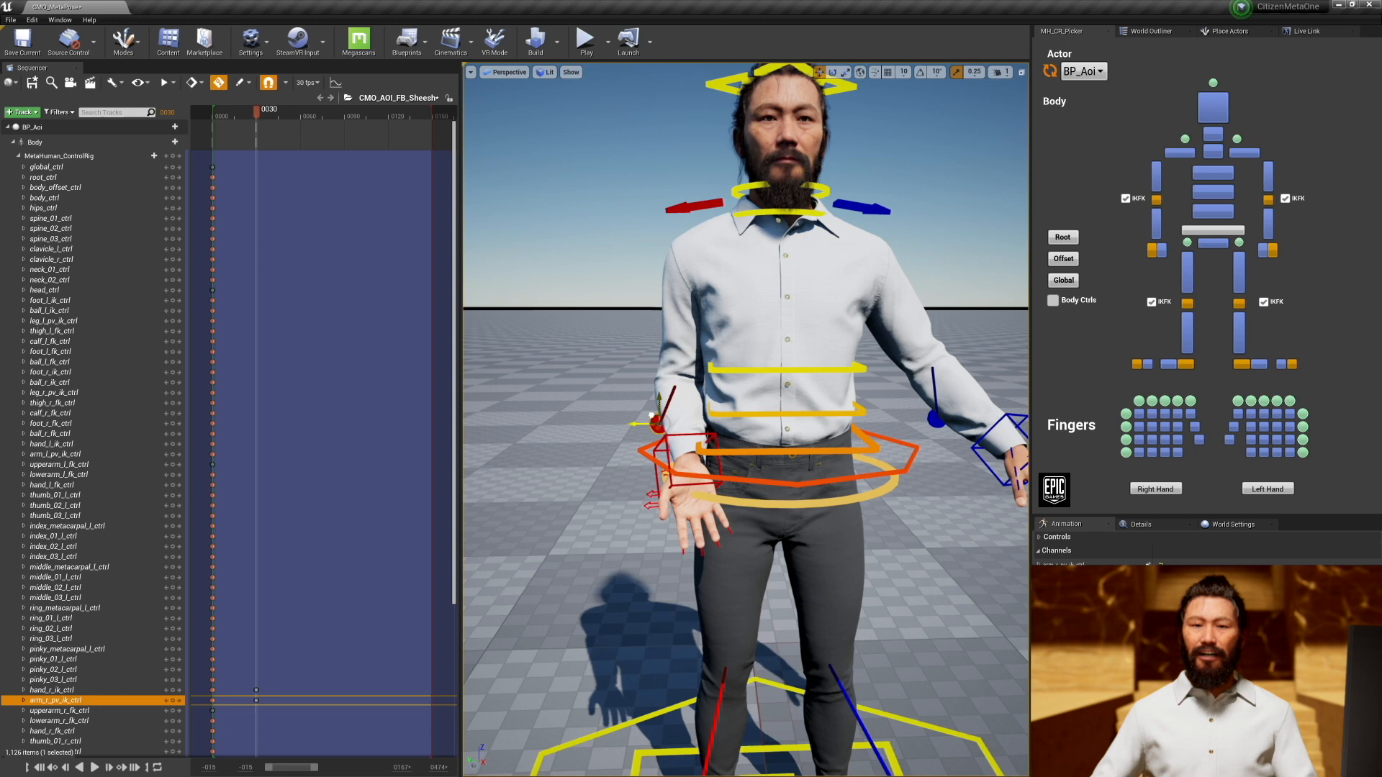
{"action": "left_click", "coordinate": [52, 689]}
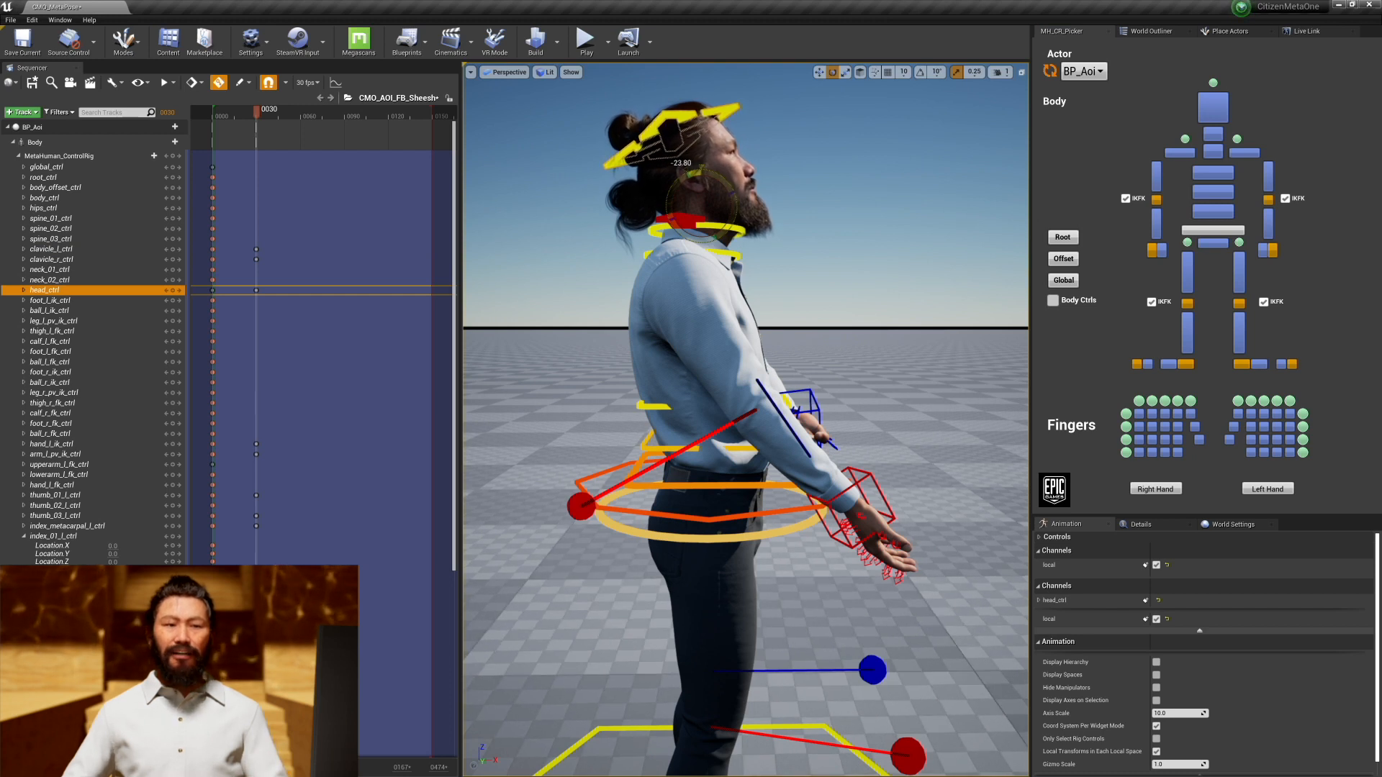
Select spine_03_ctrl and spine_02_ctrl and bend the torso further backward
{"action": "left_click", "coordinate": [51, 239]}
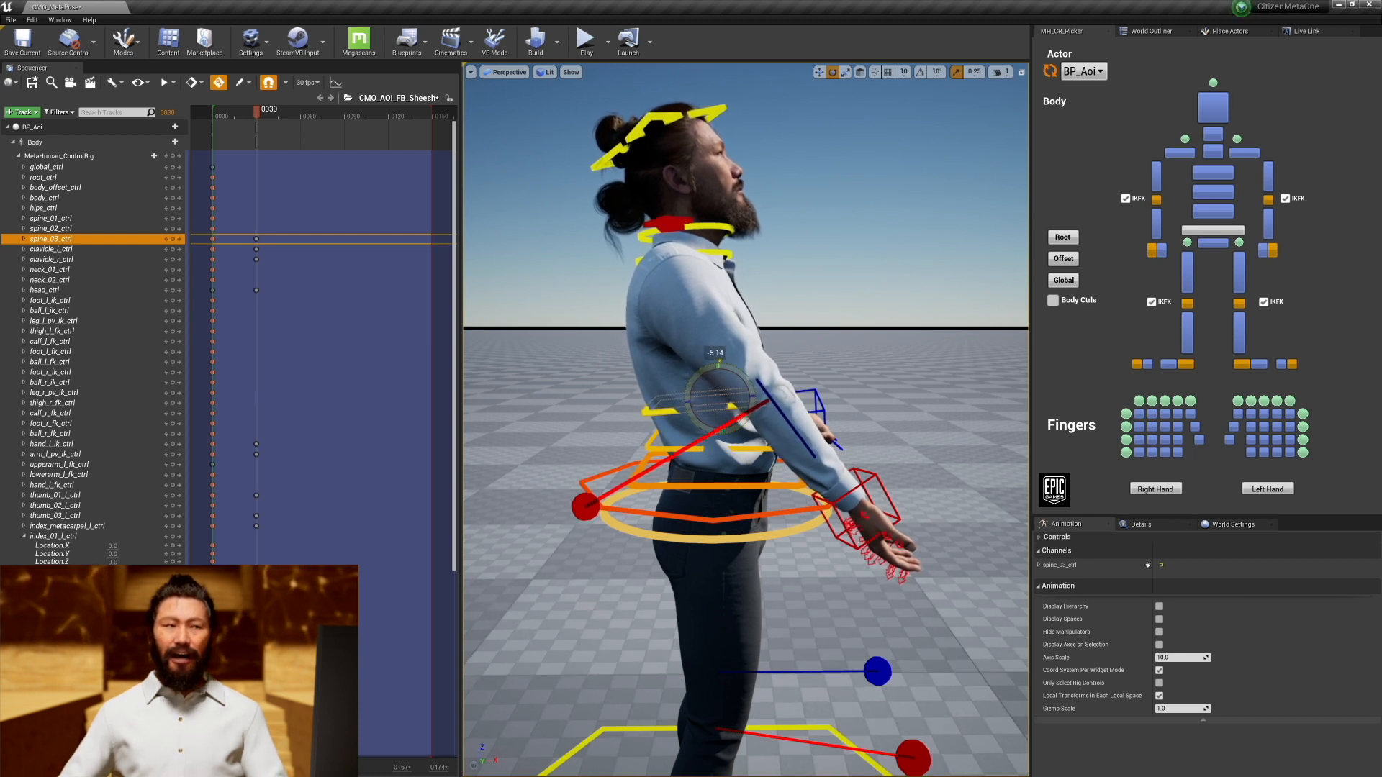
{"action": "left_click", "coordinate": [50, 228]}
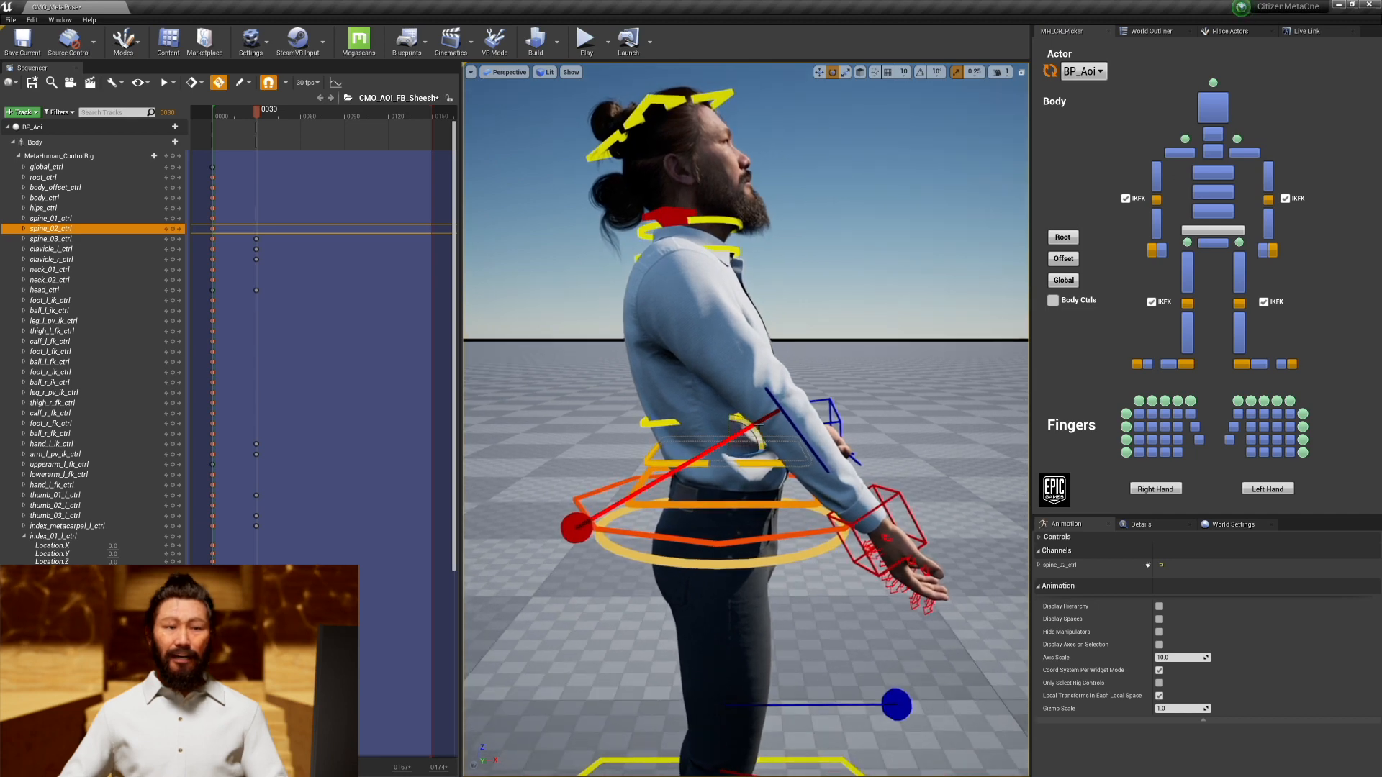
{"action": "left_click_drag", "start_coordinate": [758, 424], "coordinate": [735, 414]}
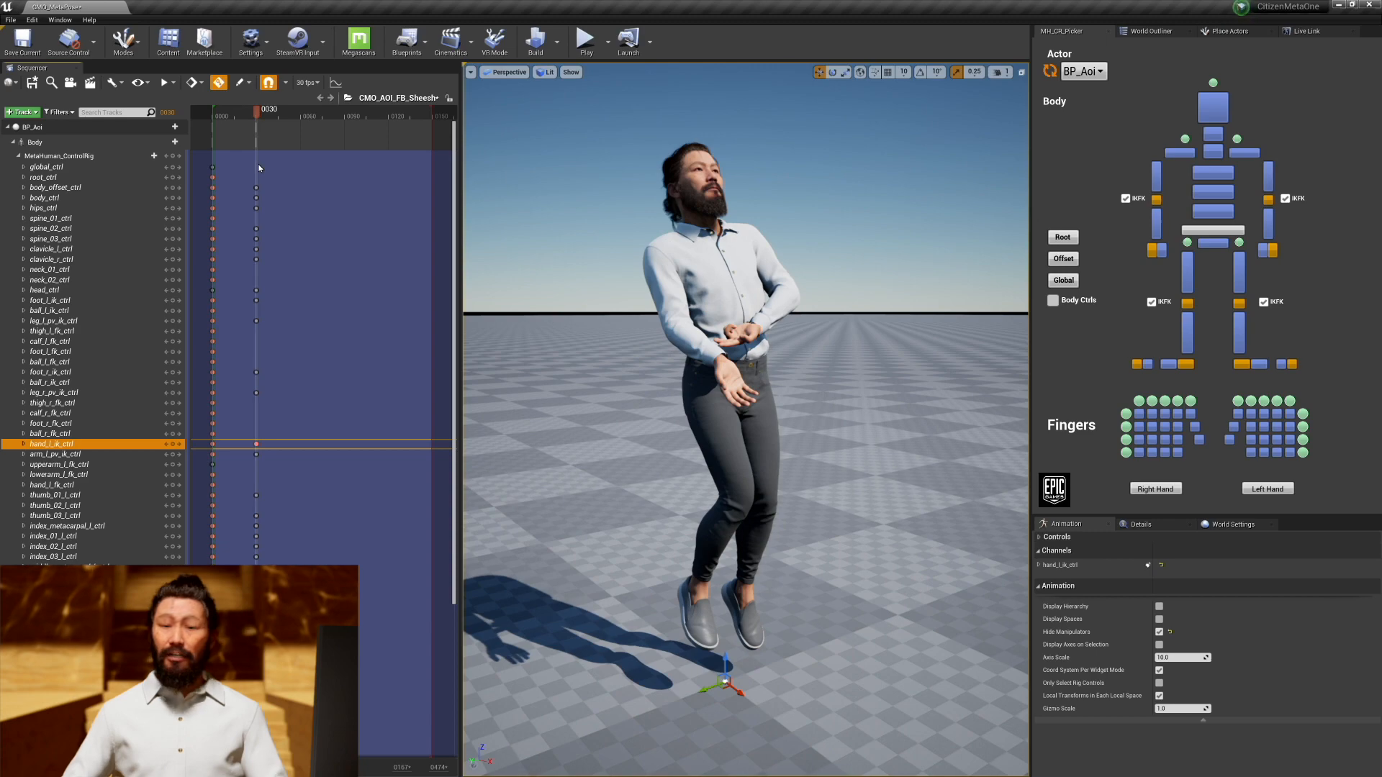
Bake the Body track into CMO_AOI_FB_SheeshFloat_01 in the animations folder
{"action": "left_click", "coordinate": [13, 157]}
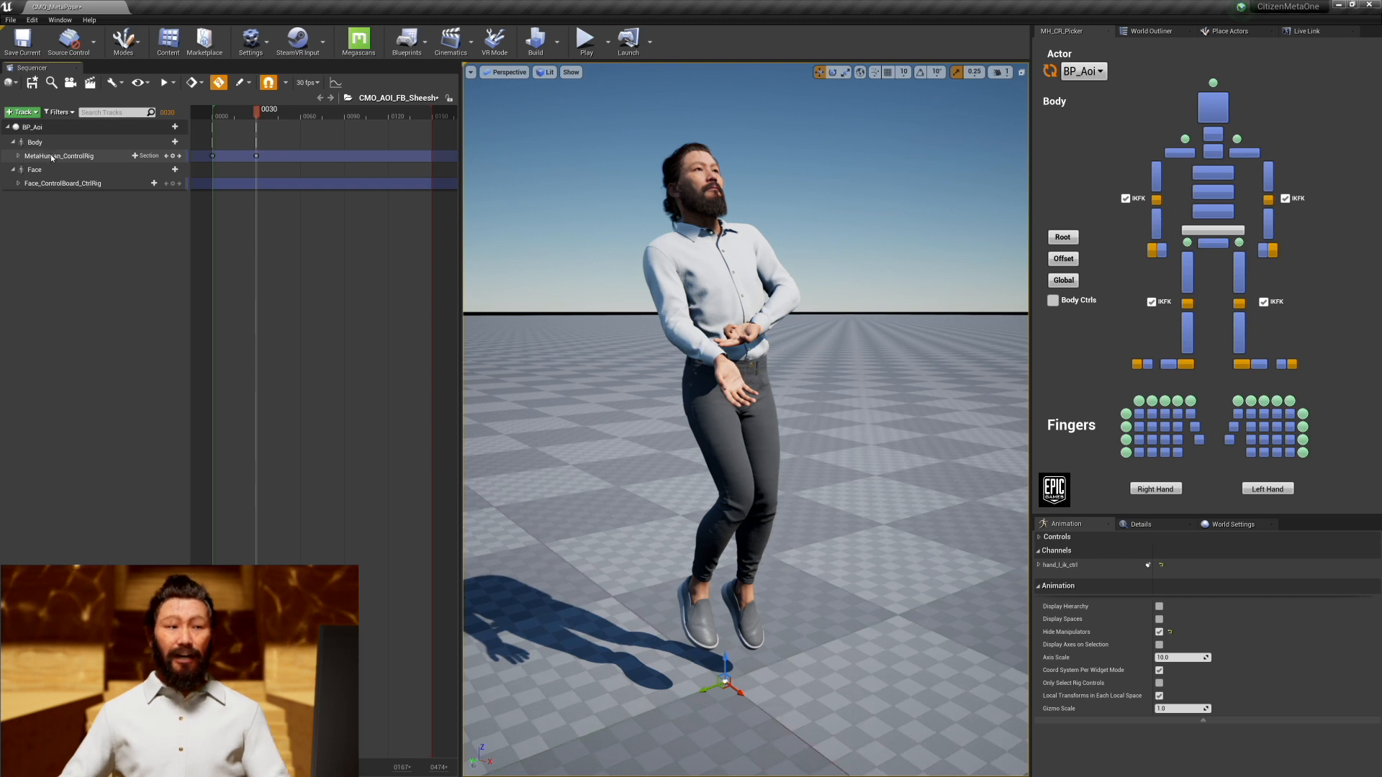
{"action": "right_click", "coordinate": [36, 142]}
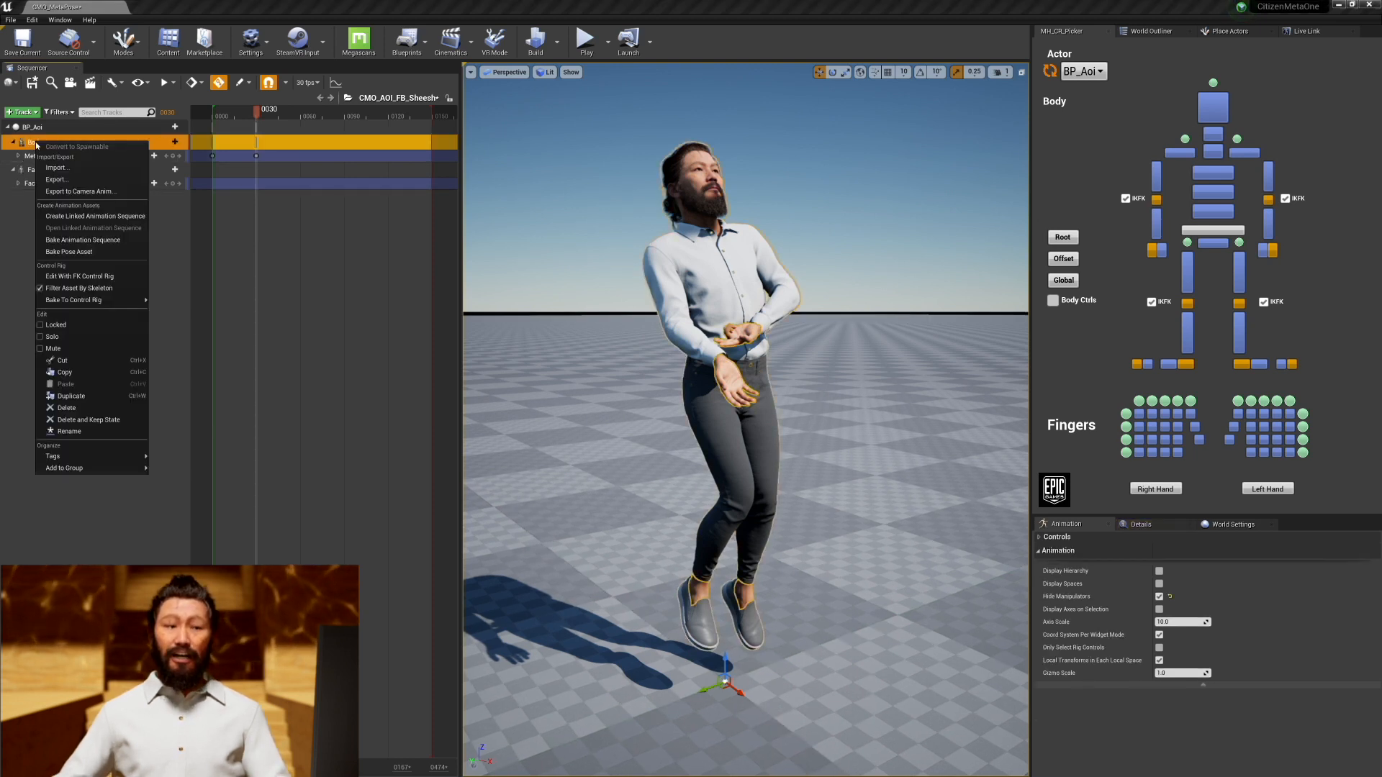
{"action": "left_click", "coordinate": [81, 239]}
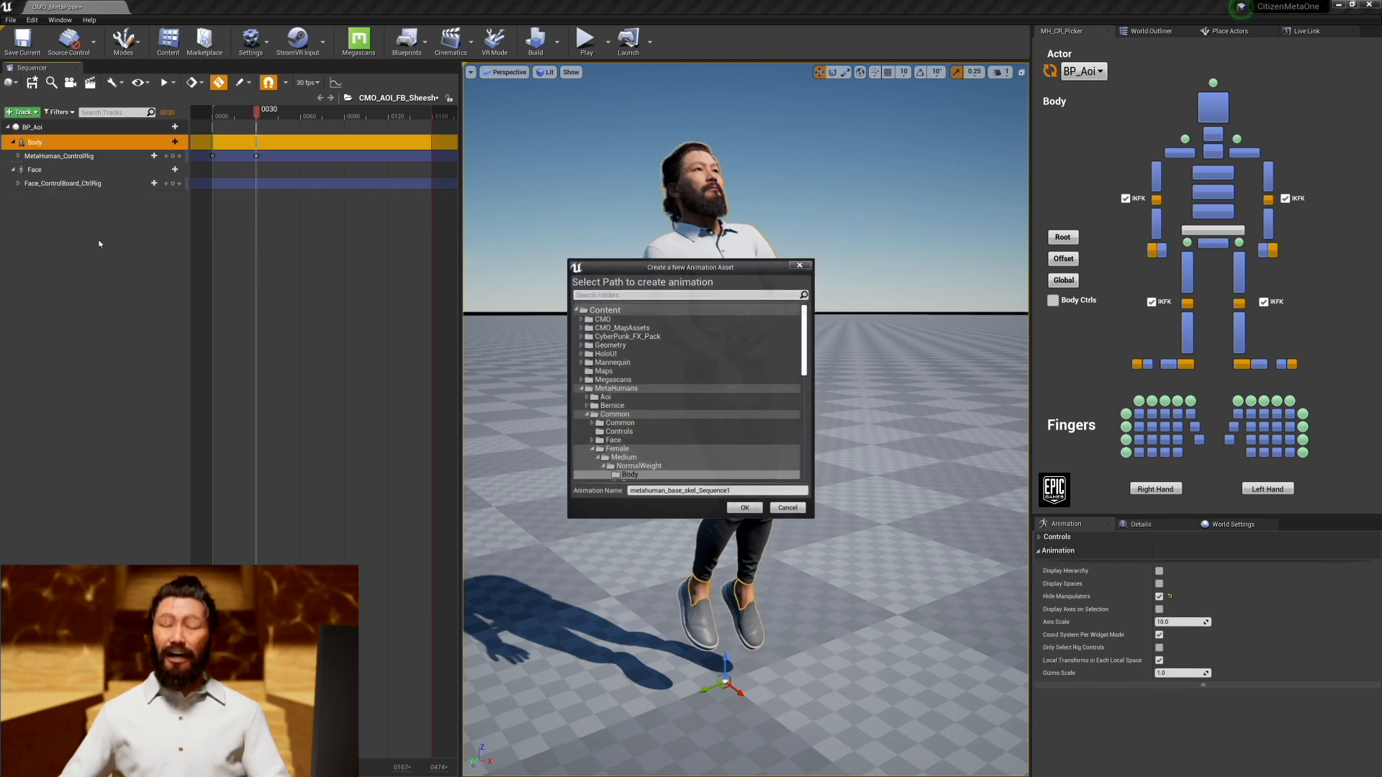
{"action": "left_click", "coordinate": [581, 389]}
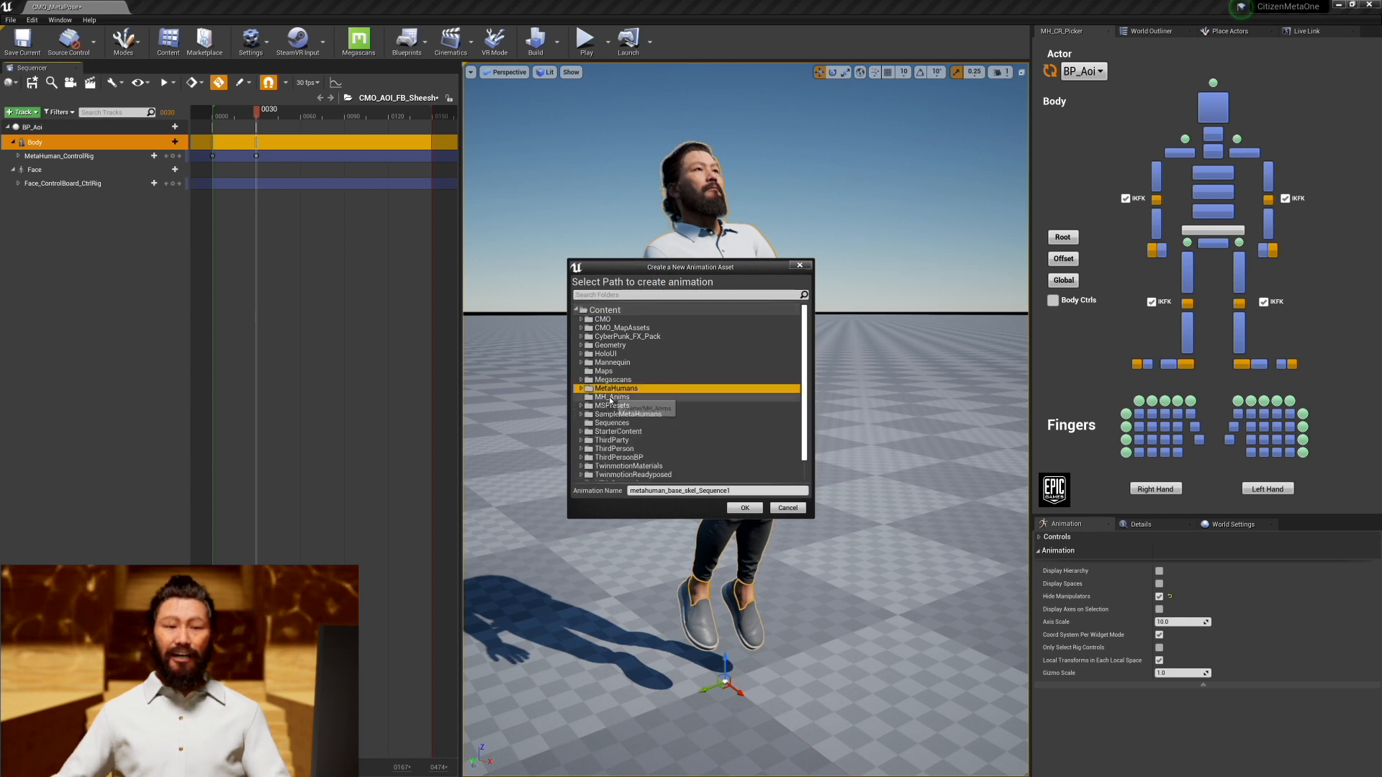
{"action": "left_click", "coordinate": [612, 396]}
{"action": "type", "text": "CMO_AOI_"}
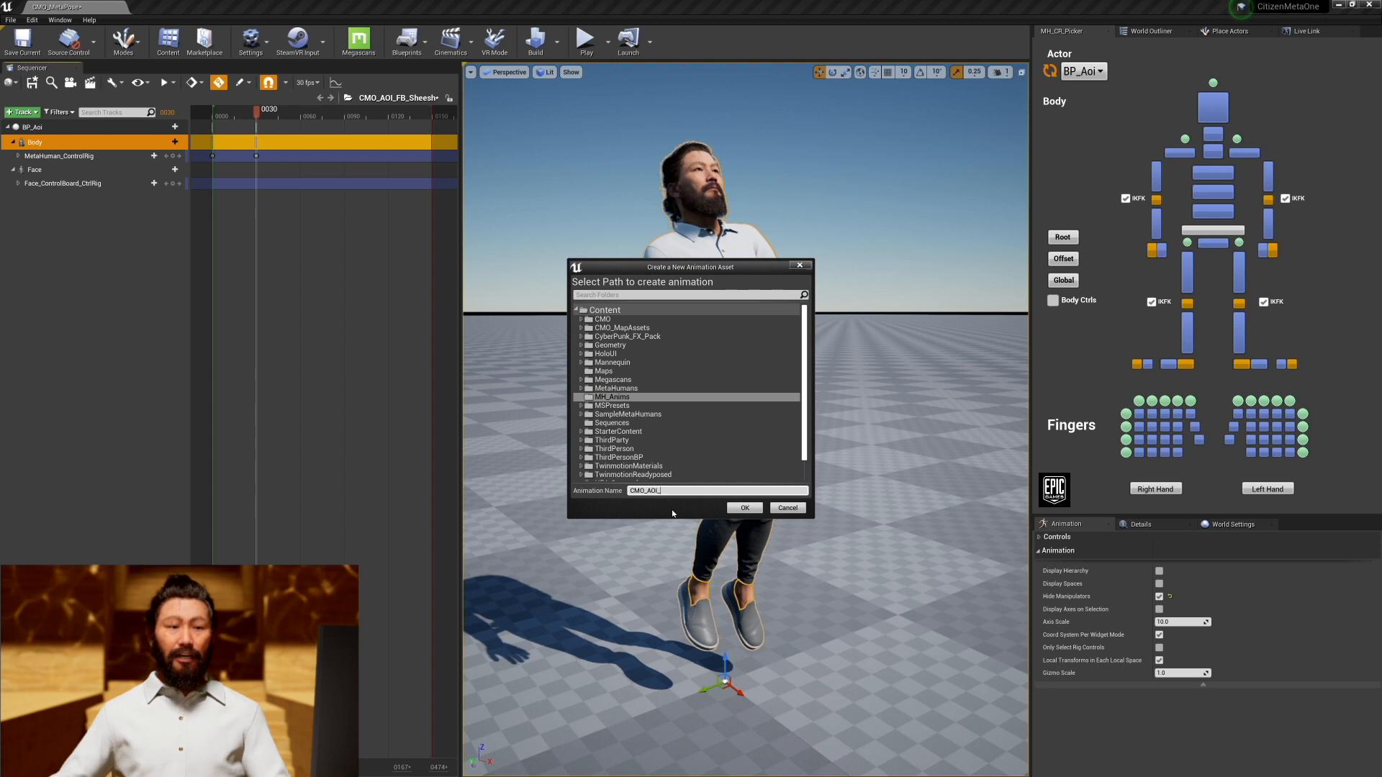
{"action": "left_click", "coordinate": [742, 508]}
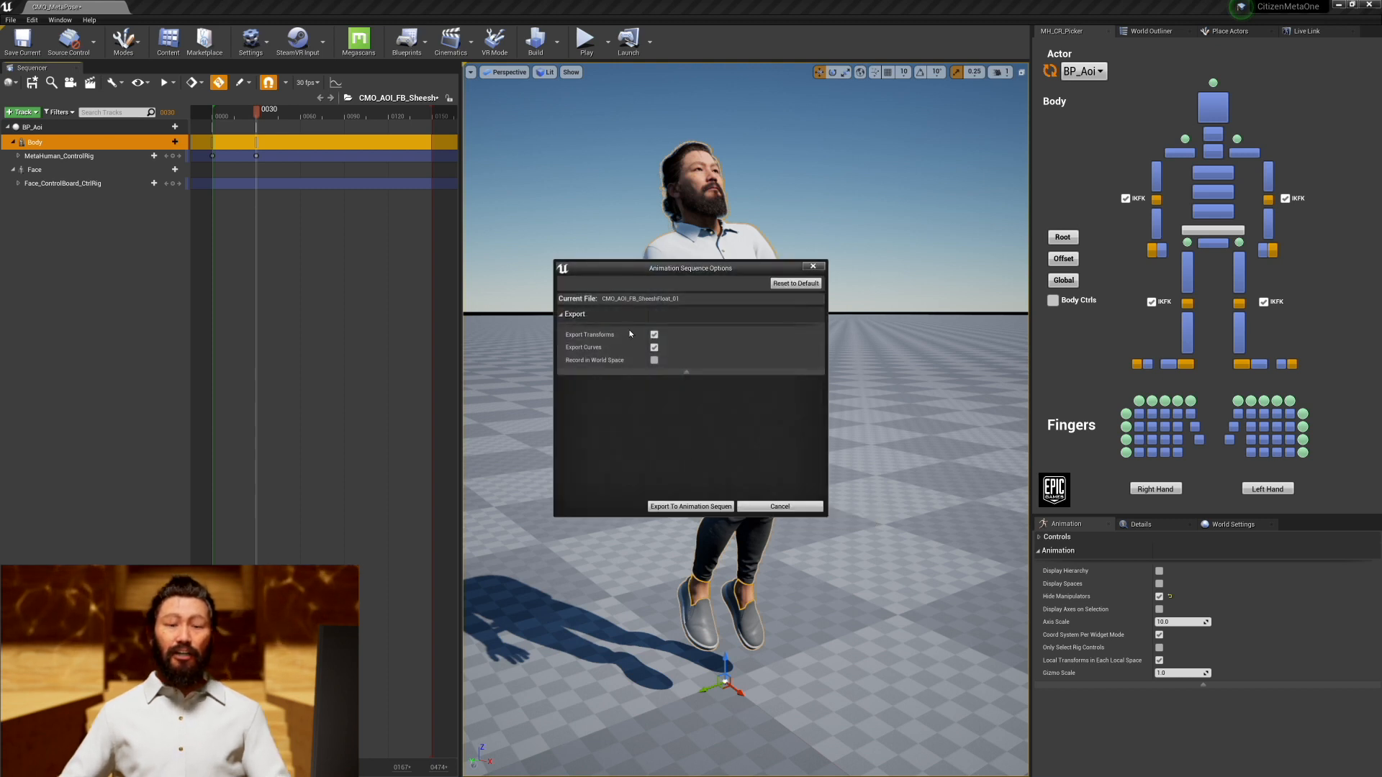
{"action": "left_click", "coordinate": [691, 506]}
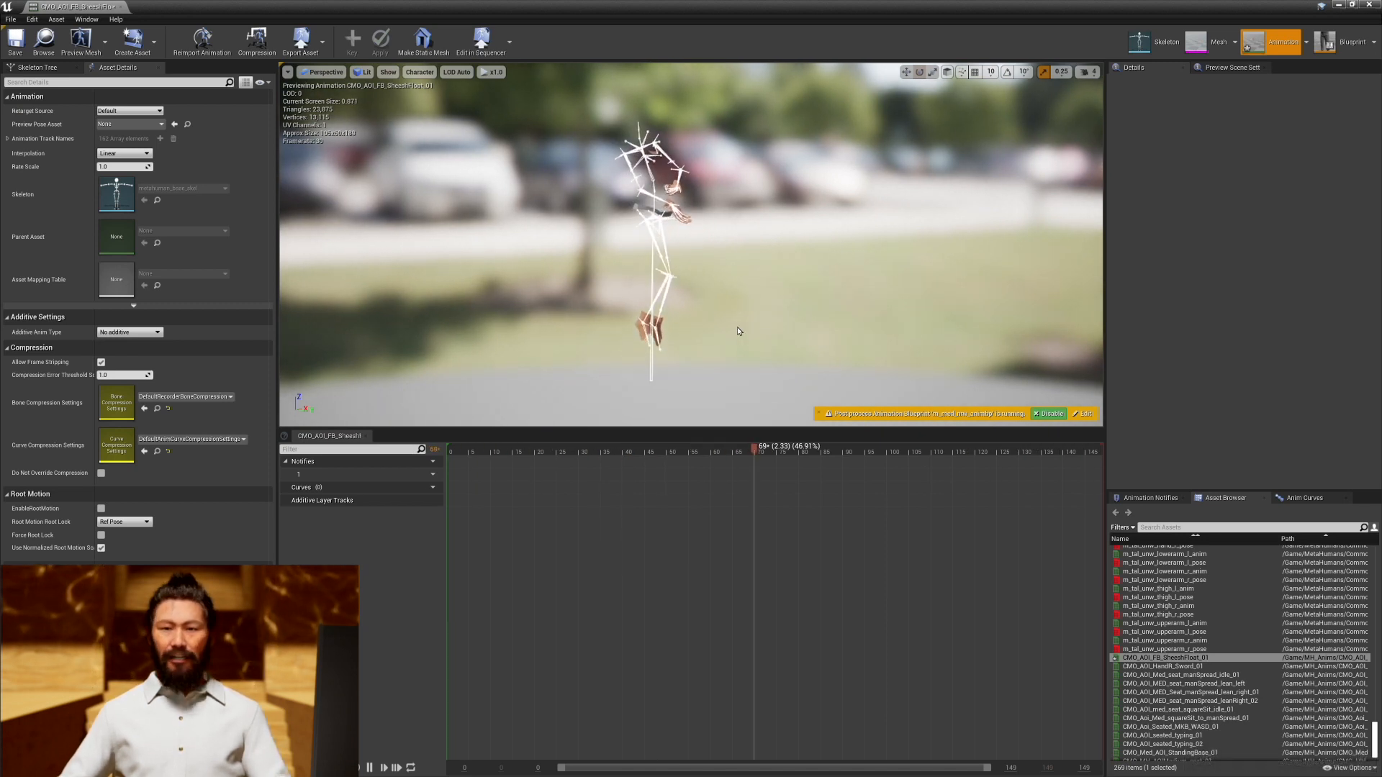
Preview CMO_AOI_FB_SheeshFloat_01 on a MetaHuman body mesh chosen from the Preview Pose Asset list
{"action": "left_click", "coordinate": [159, 123]}
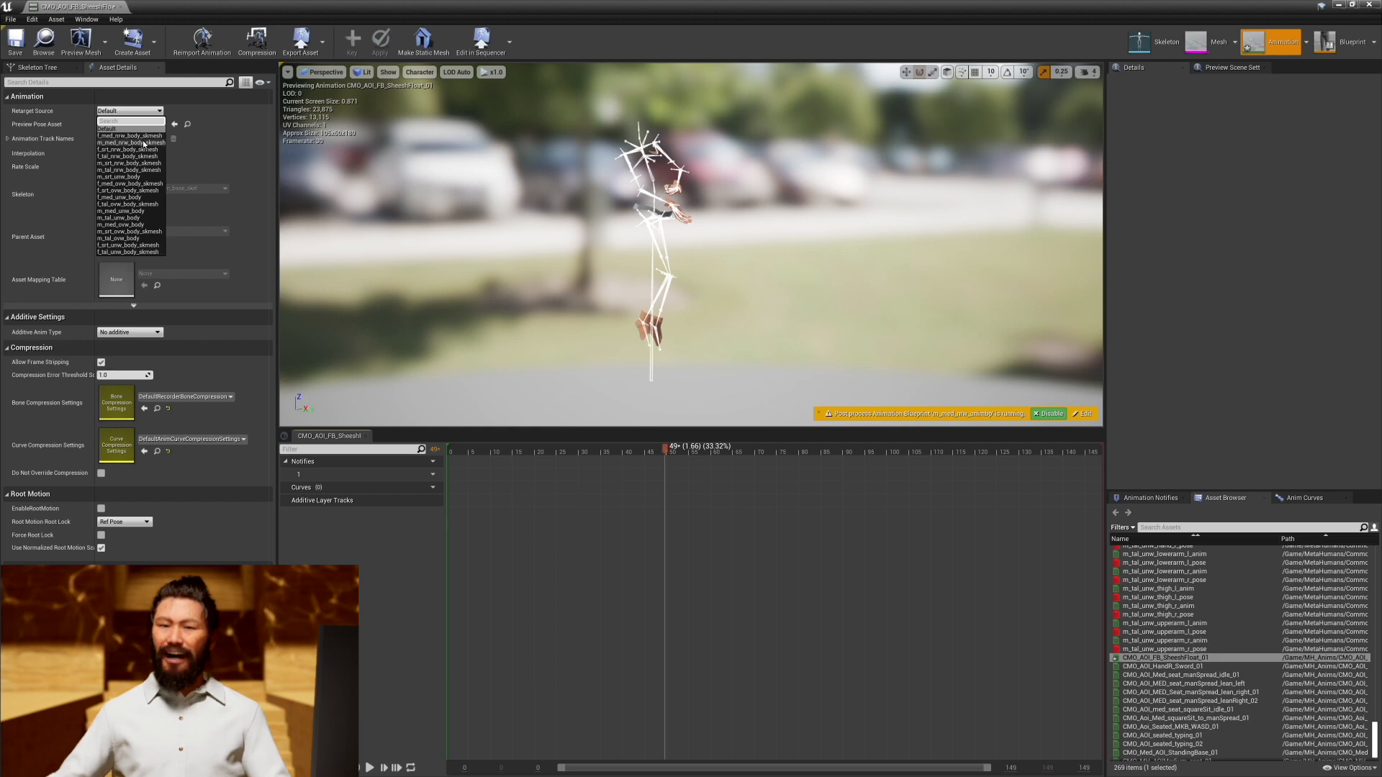
{"action": "left_click", "coordinate": [129, 143]}
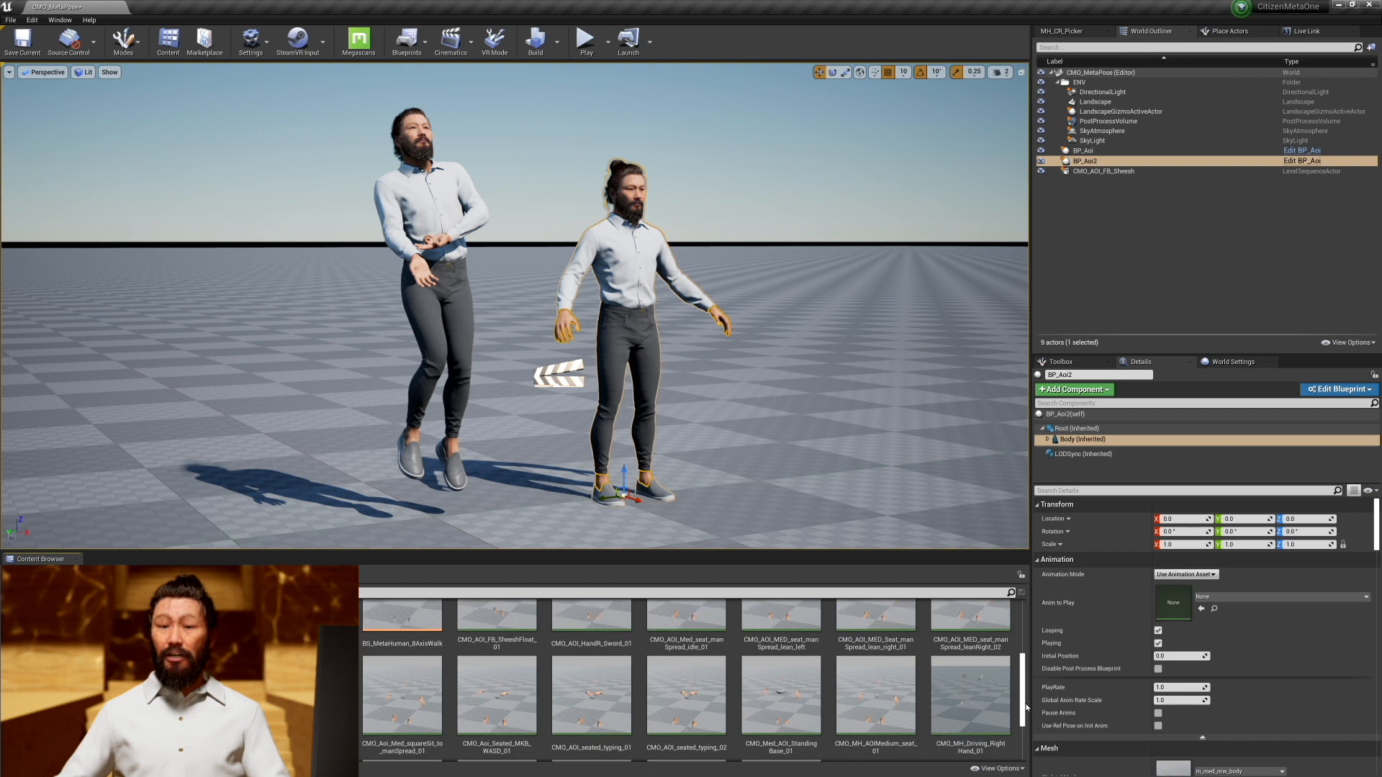
Scroll BP_Aoi2's Body component details down toward its Animation Mode and Anim to Play settings
{"action": "scroll", "scroll_direction": "down", "scroll_amount": 3}
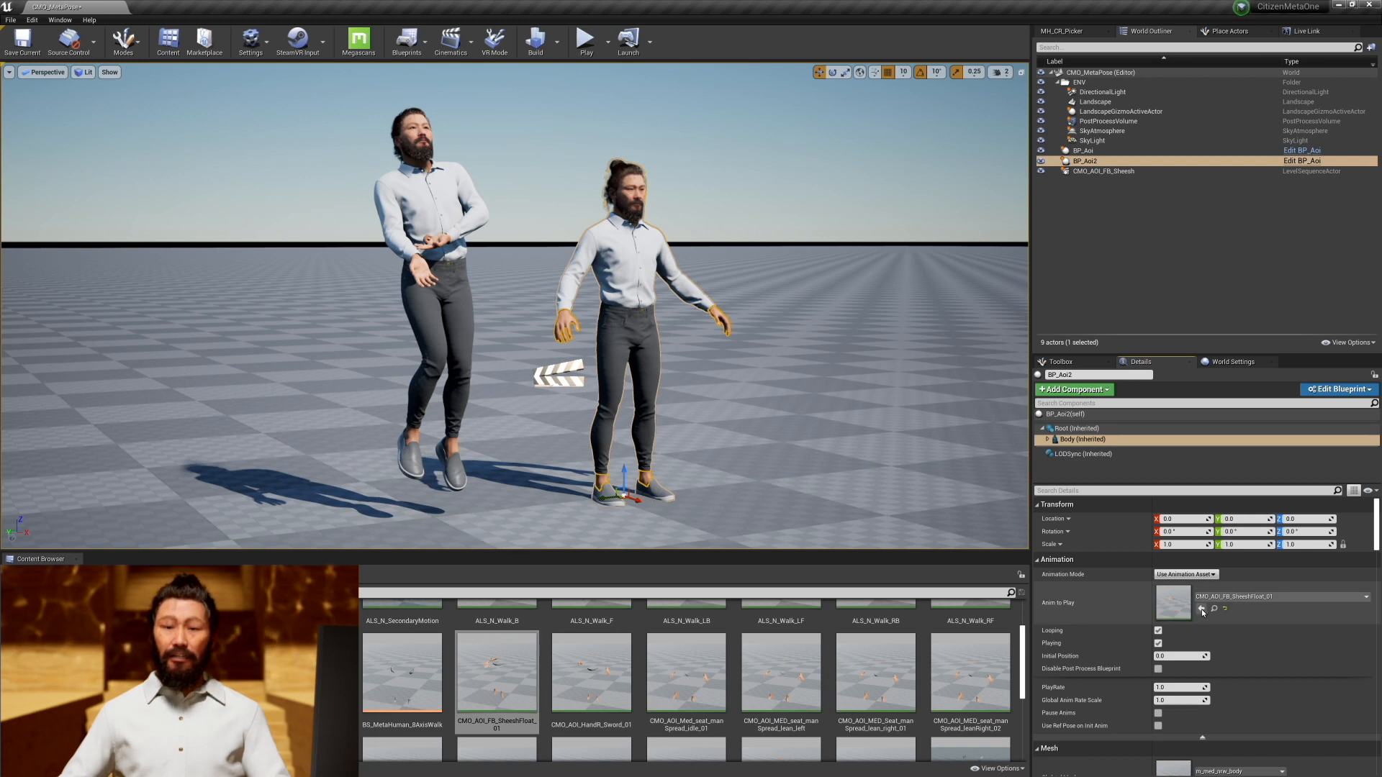
Open the play-in-editor mode options to simulate BP_Aoi2's sheesh float pose
{"action": "left_click", "coordinate": [21, 40]}
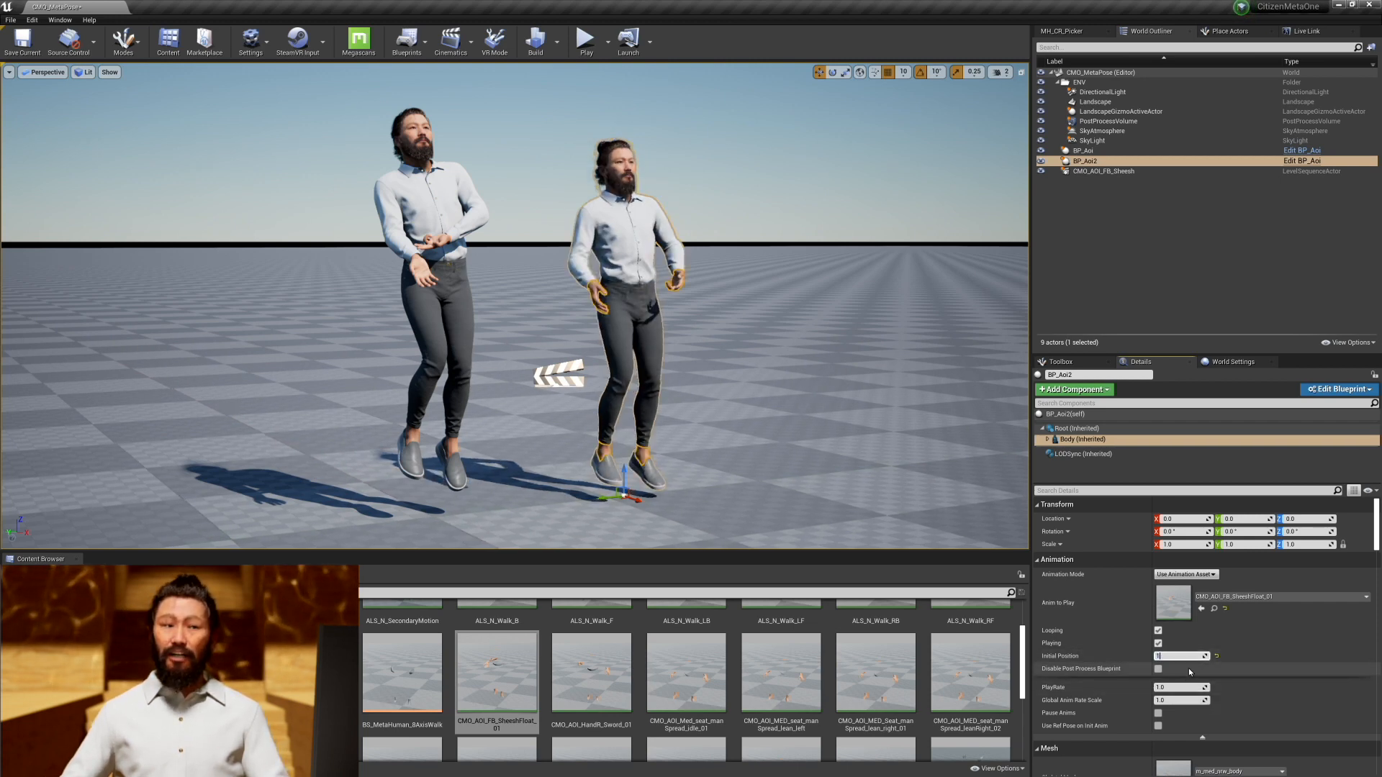
{"action": "left_click", "coordinate": [603, 36]}
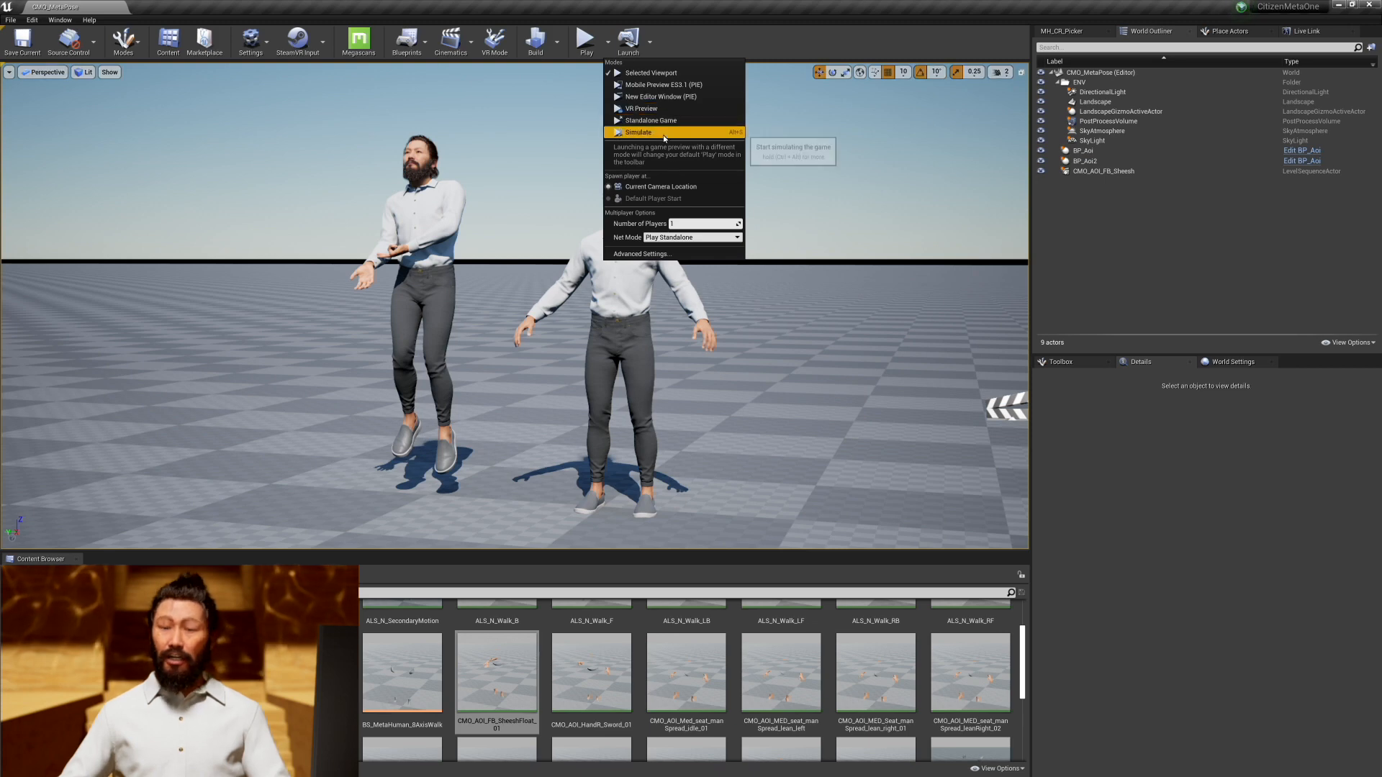